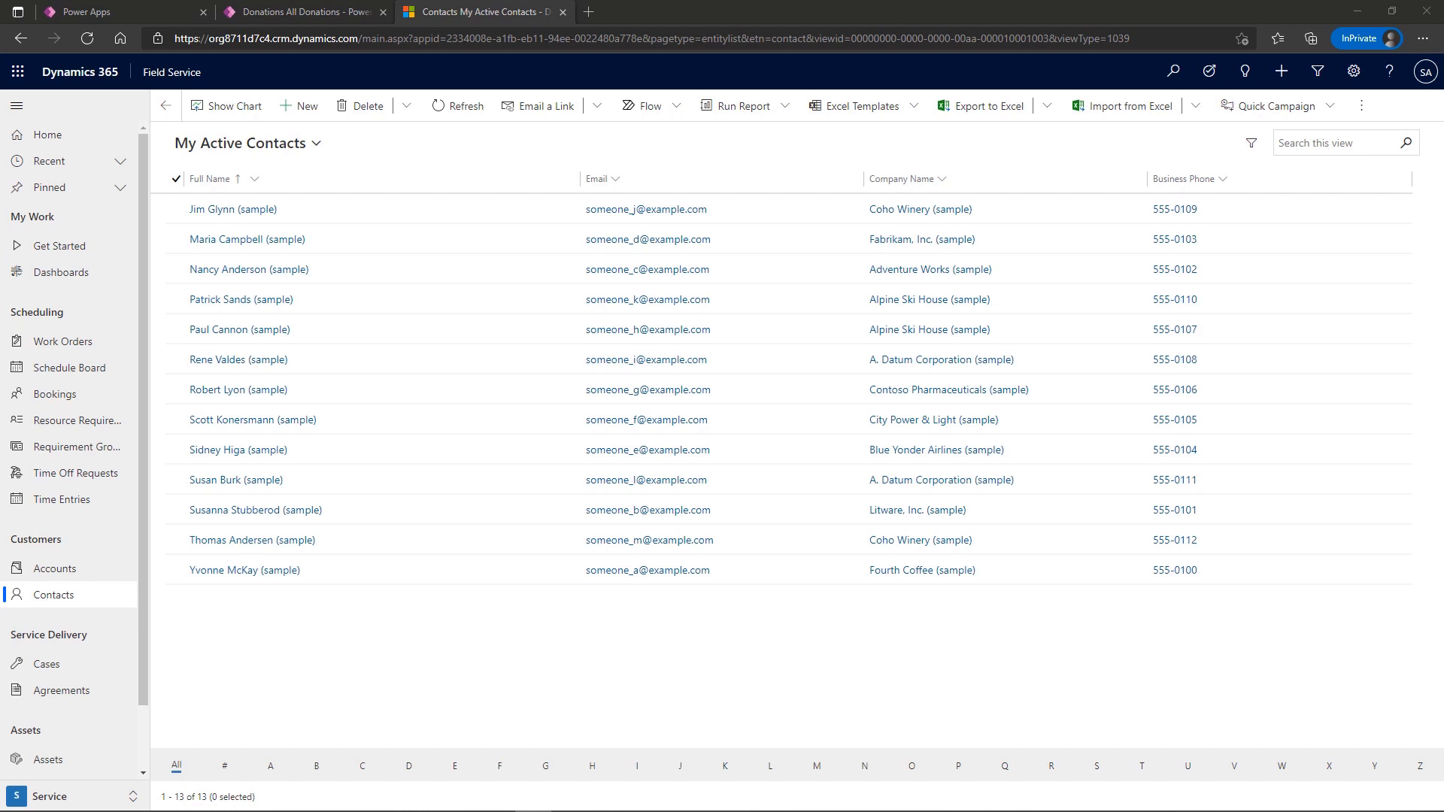
mouse_move(1372, 215)
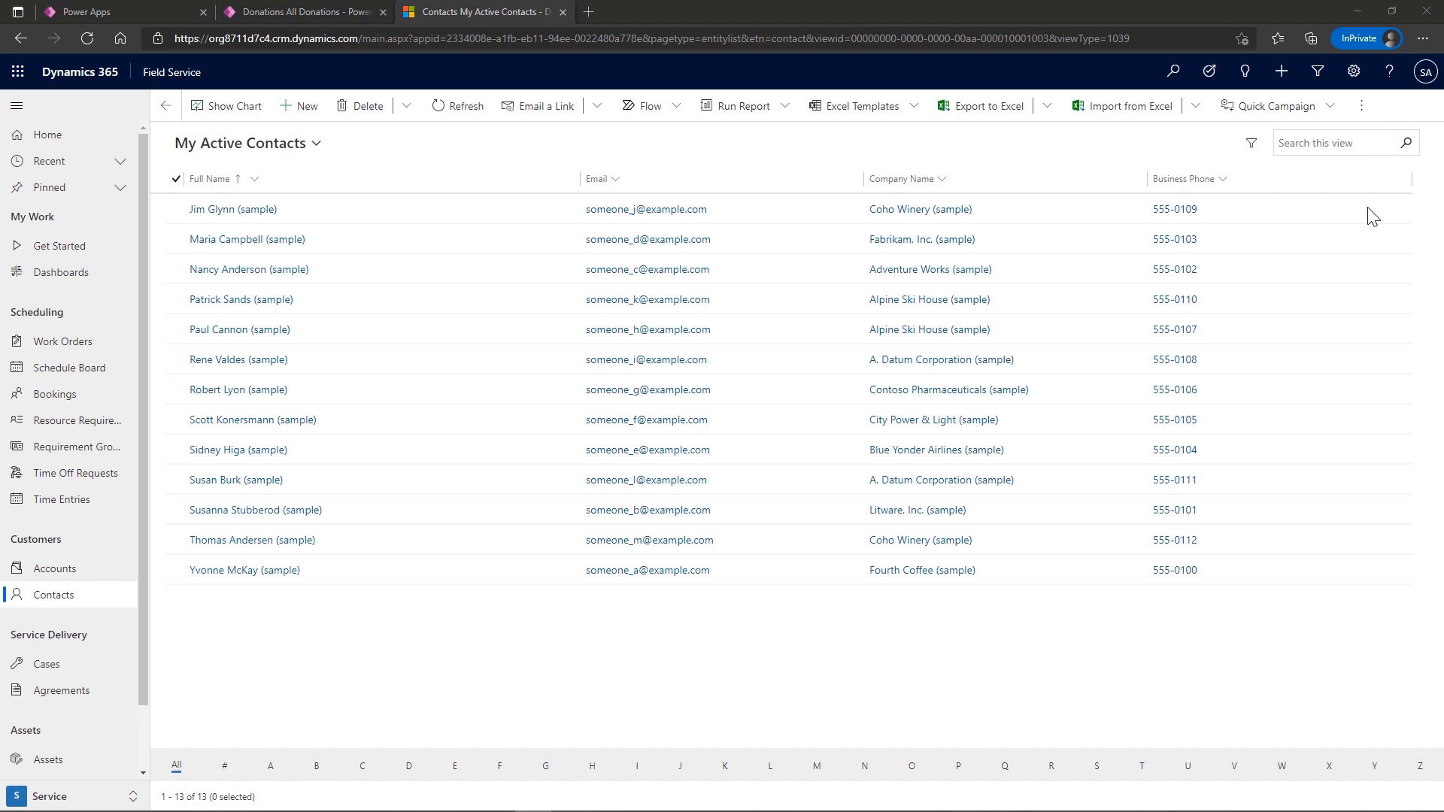
mouse_move(271, 766)
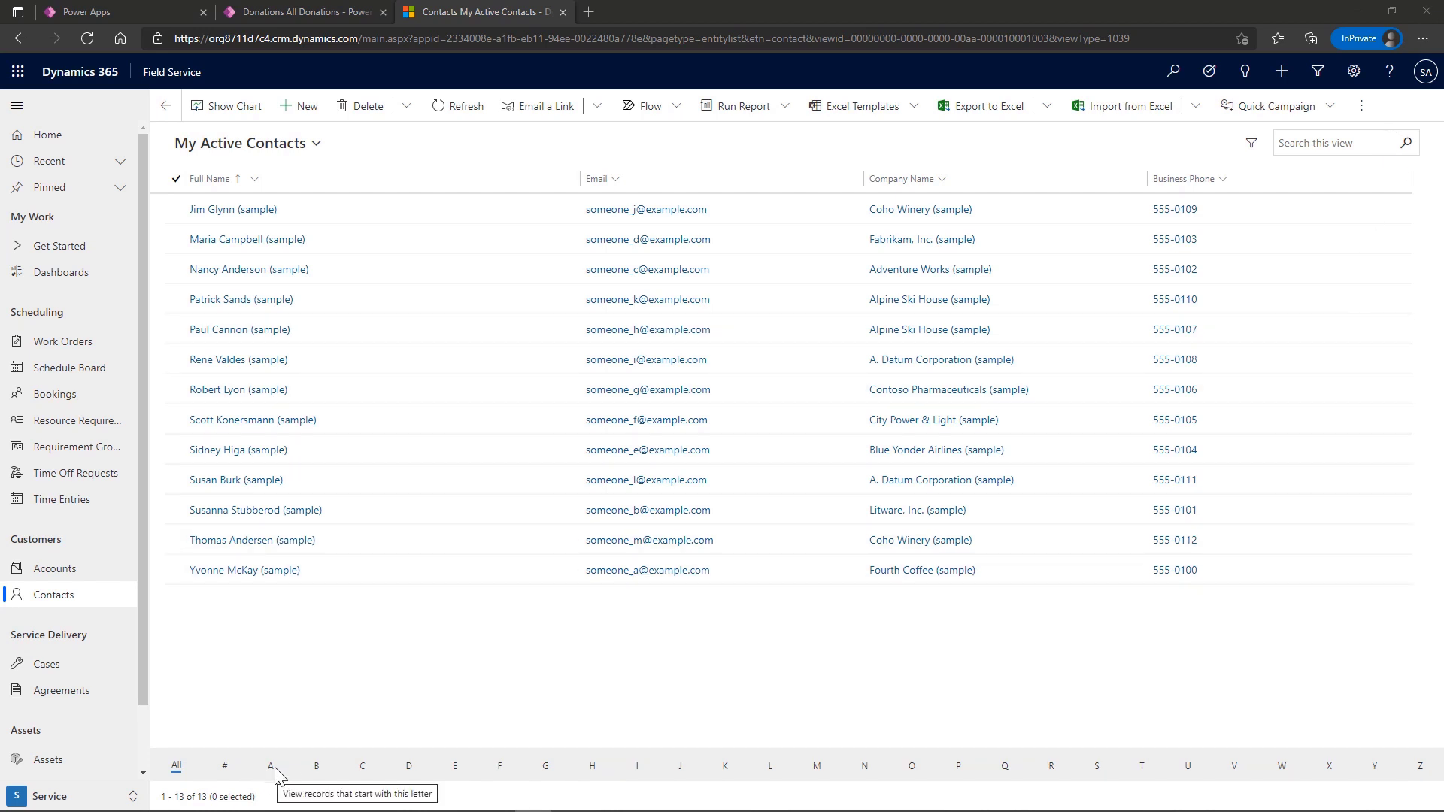
mouse_move(499, 766)
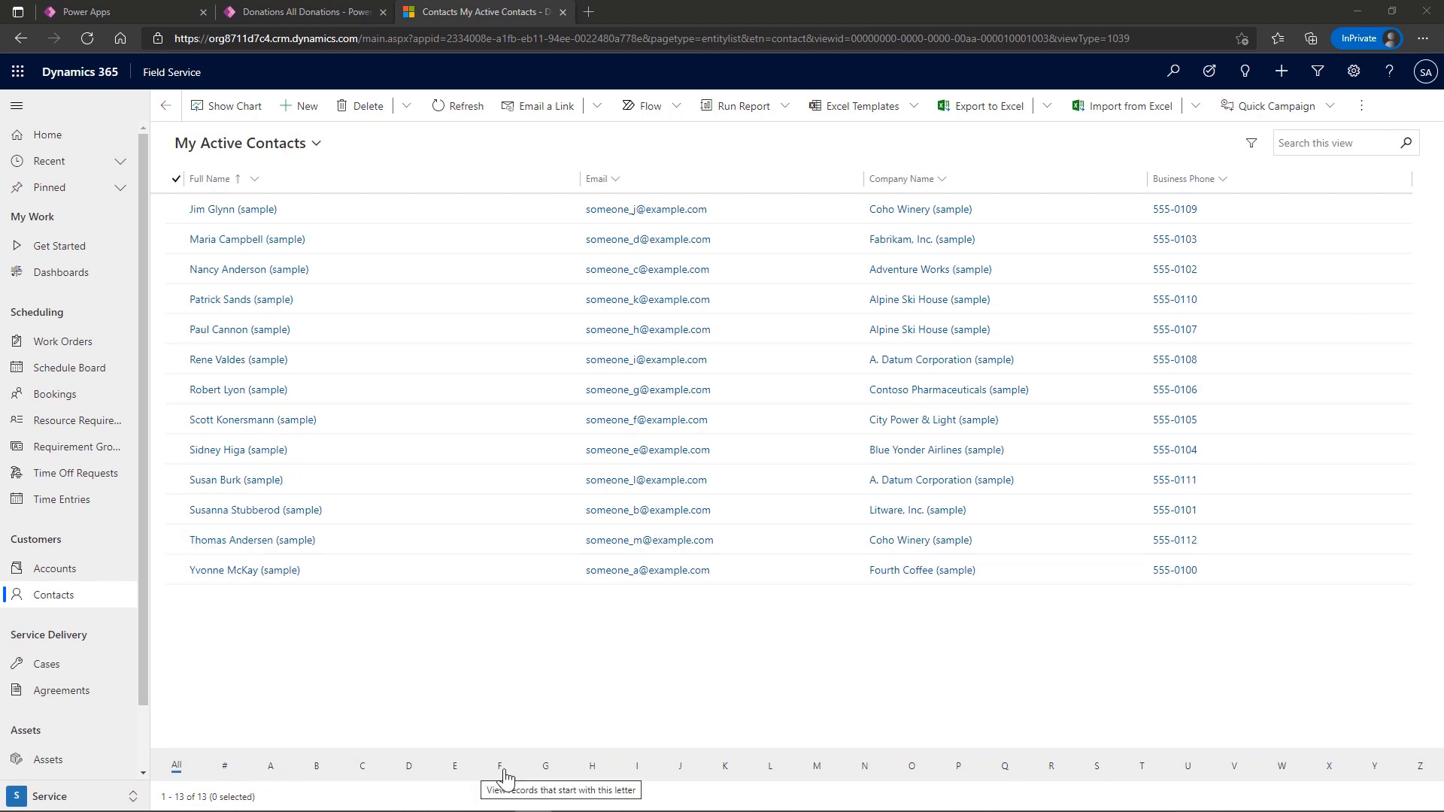
mouse_move(801, 769)
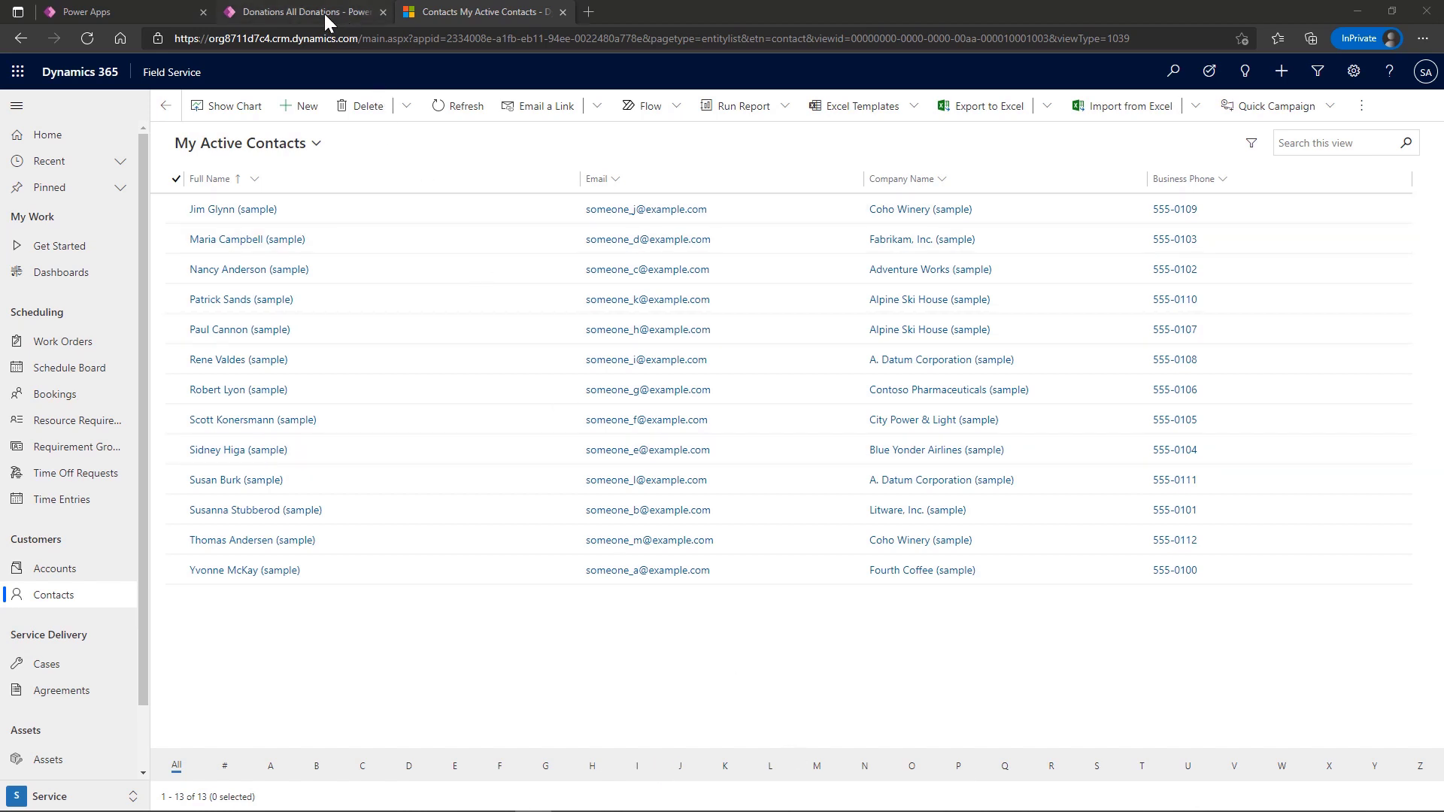
- Switch to the Fundraiser app's All Donations browser tab
click(303, 11)
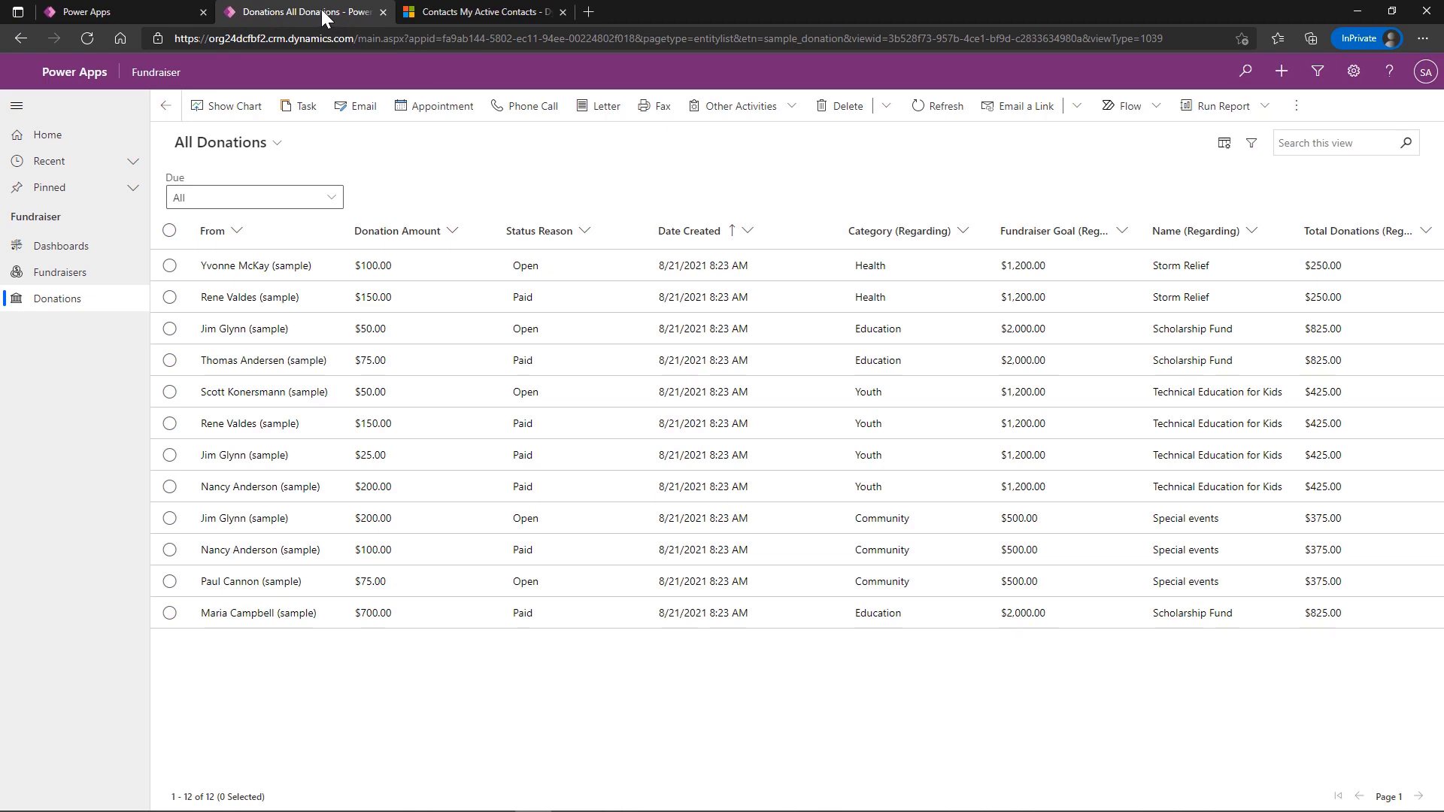
mouse_move(649, 246)
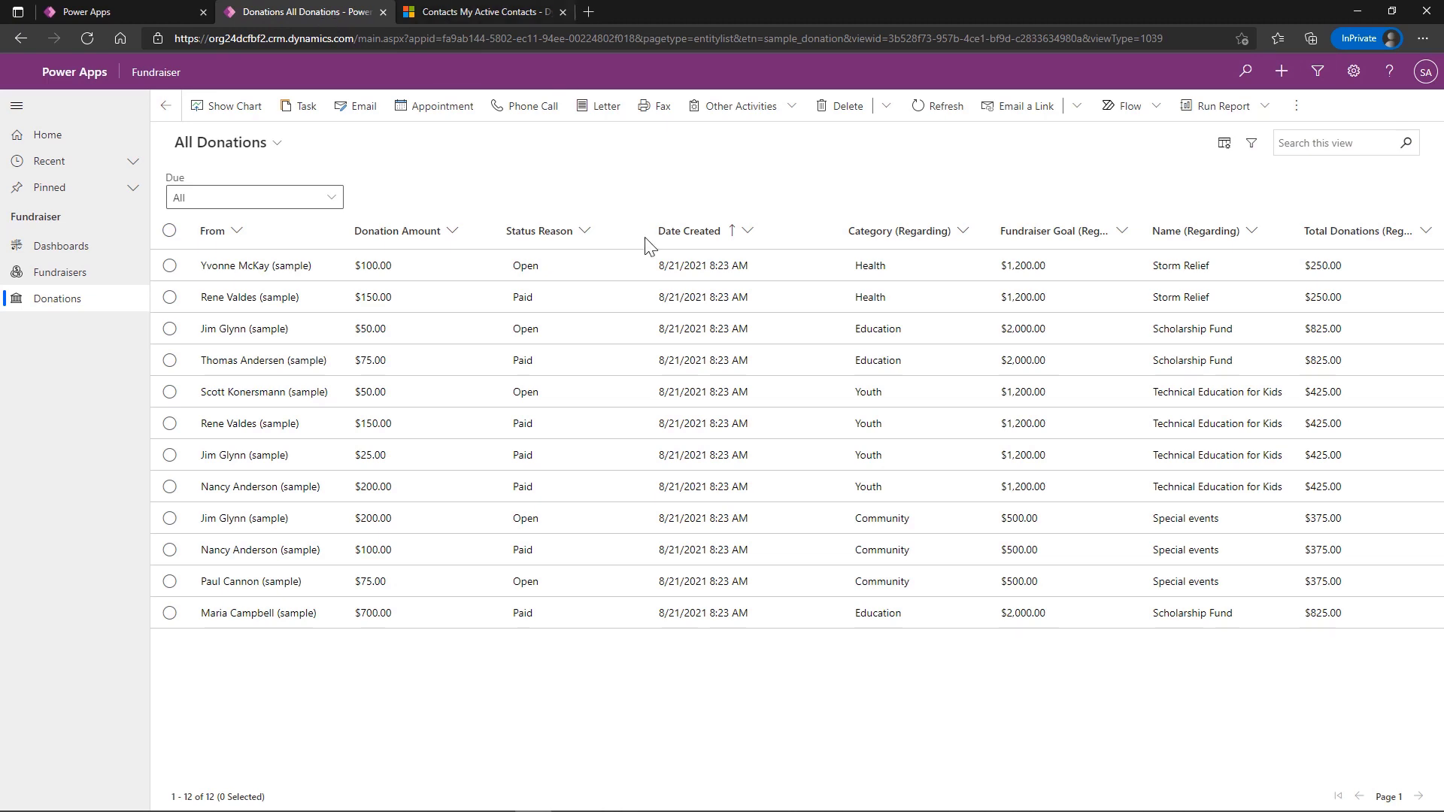
mouse_move(593, 704)
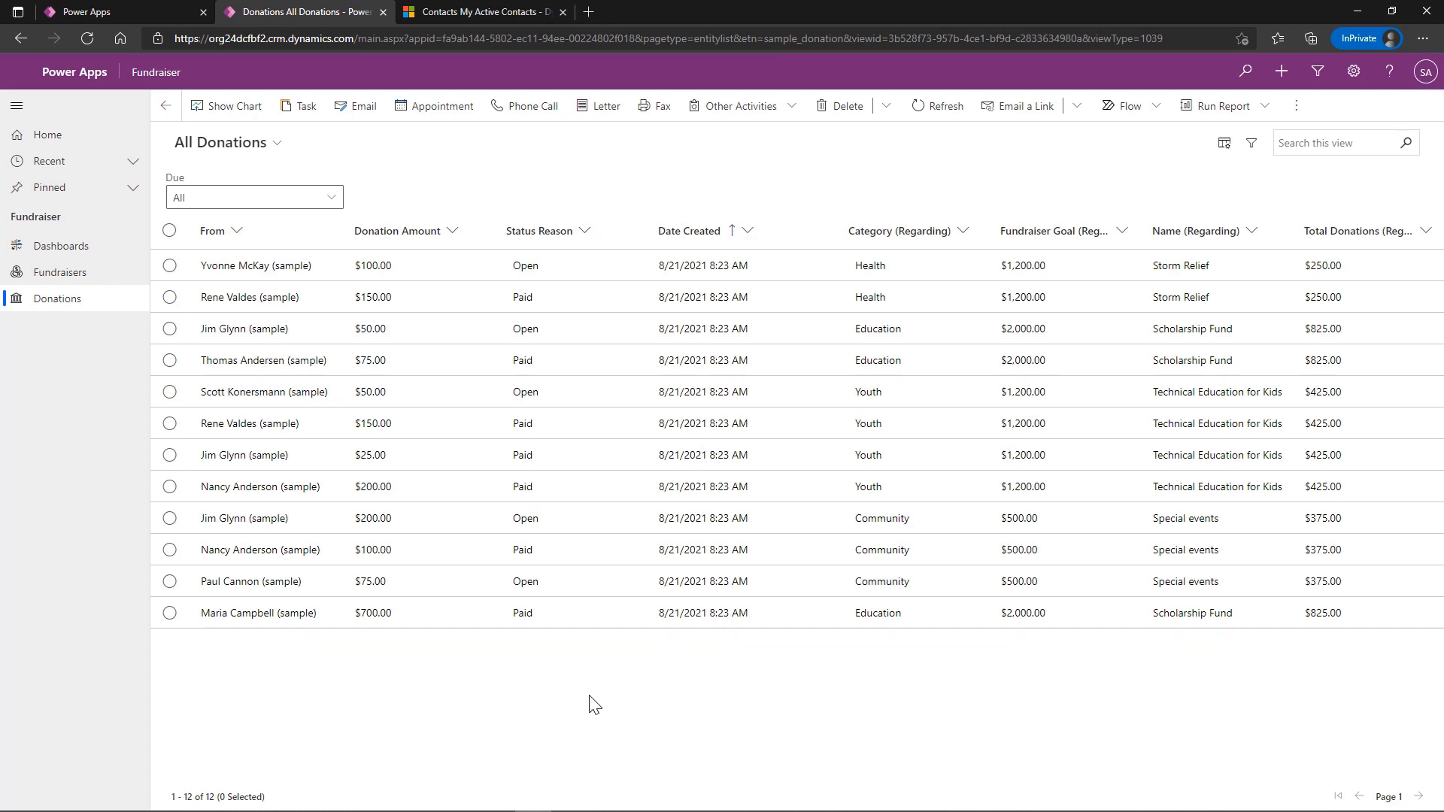
mouse_move(596, 705)
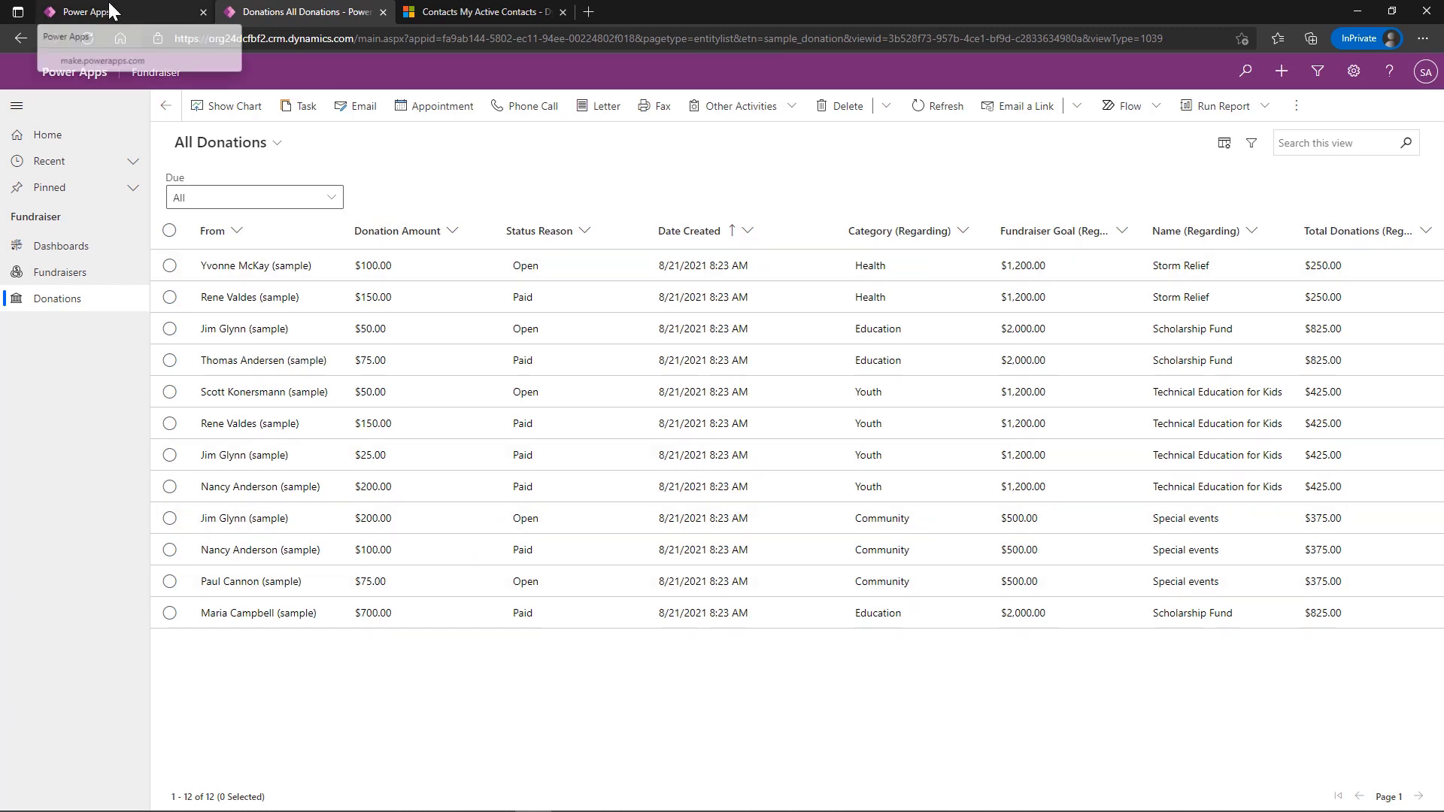
- Switch to the maker portal tab showing the Fundraiser solution's Donation table columns
click(92, 11)
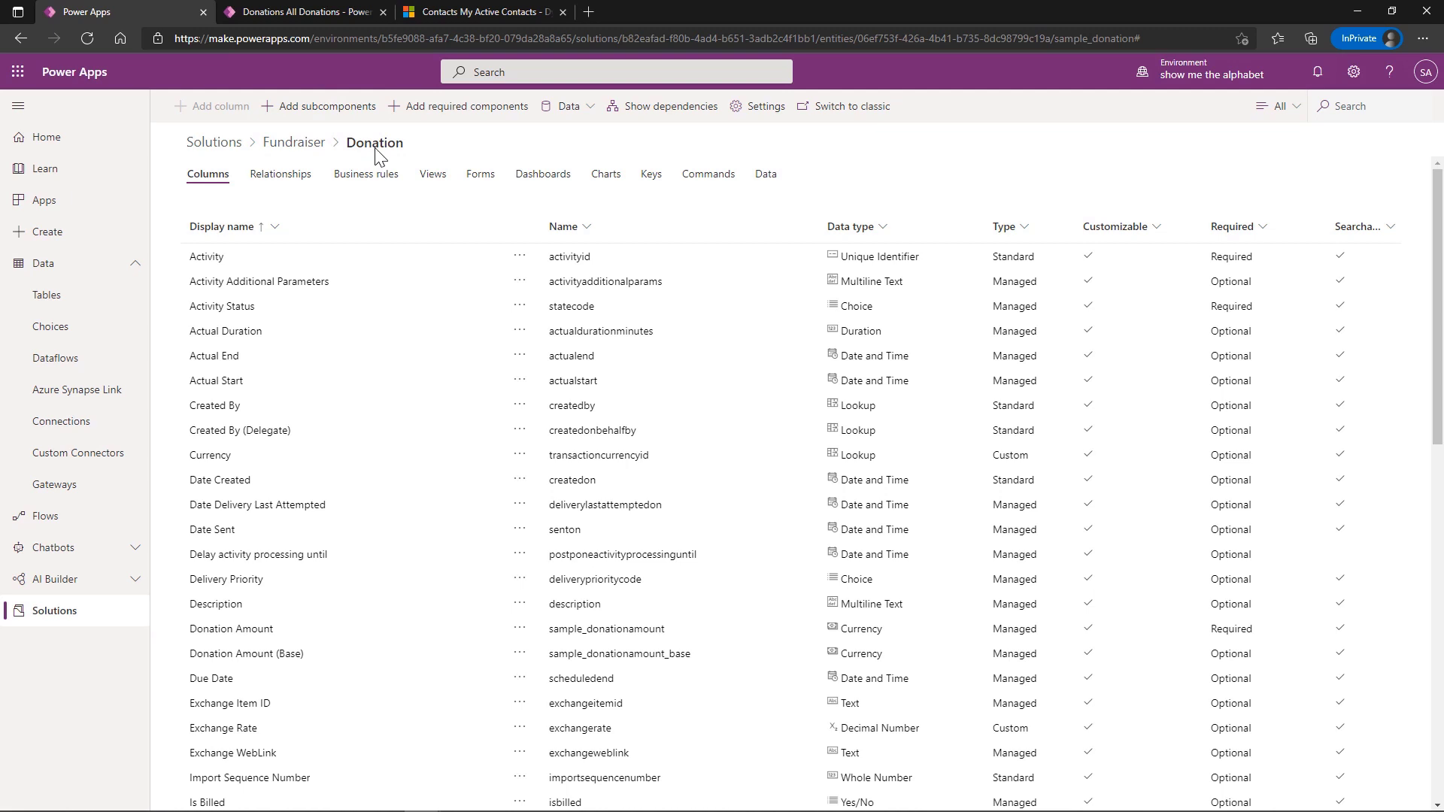
mouse_move(680, 157)
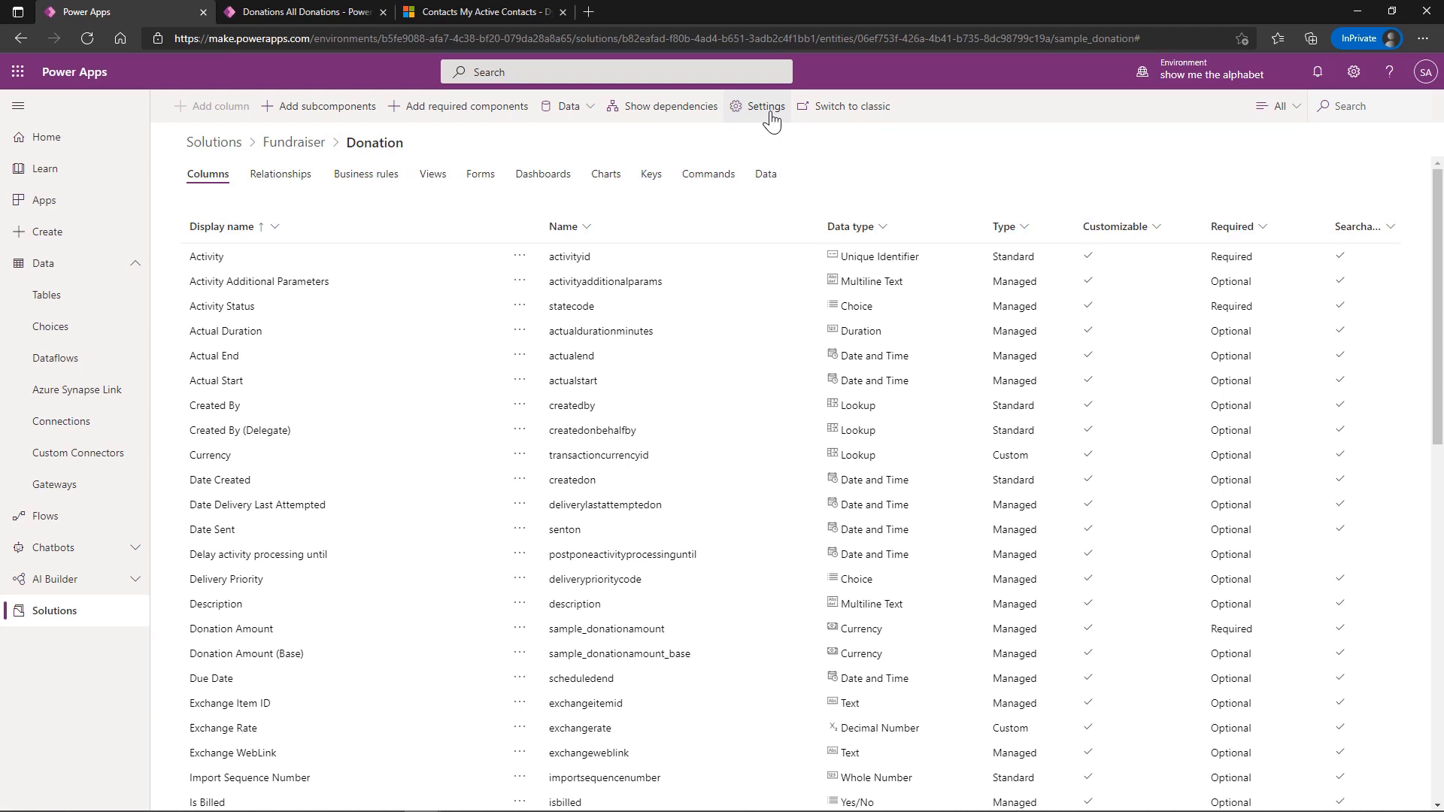
- View the Donation table's settings in the classic entity settings view
click(764, 106)
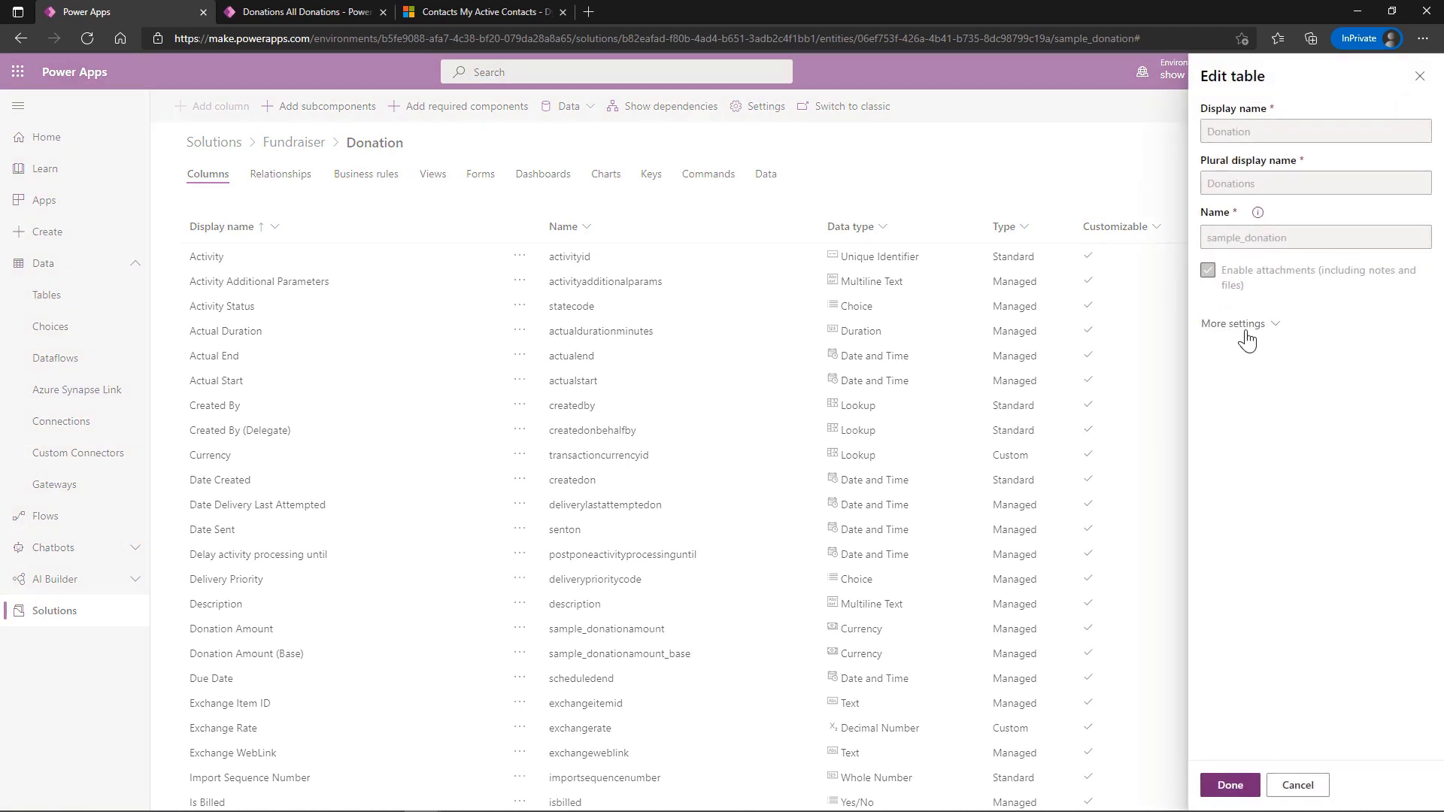
click(1234, 323)
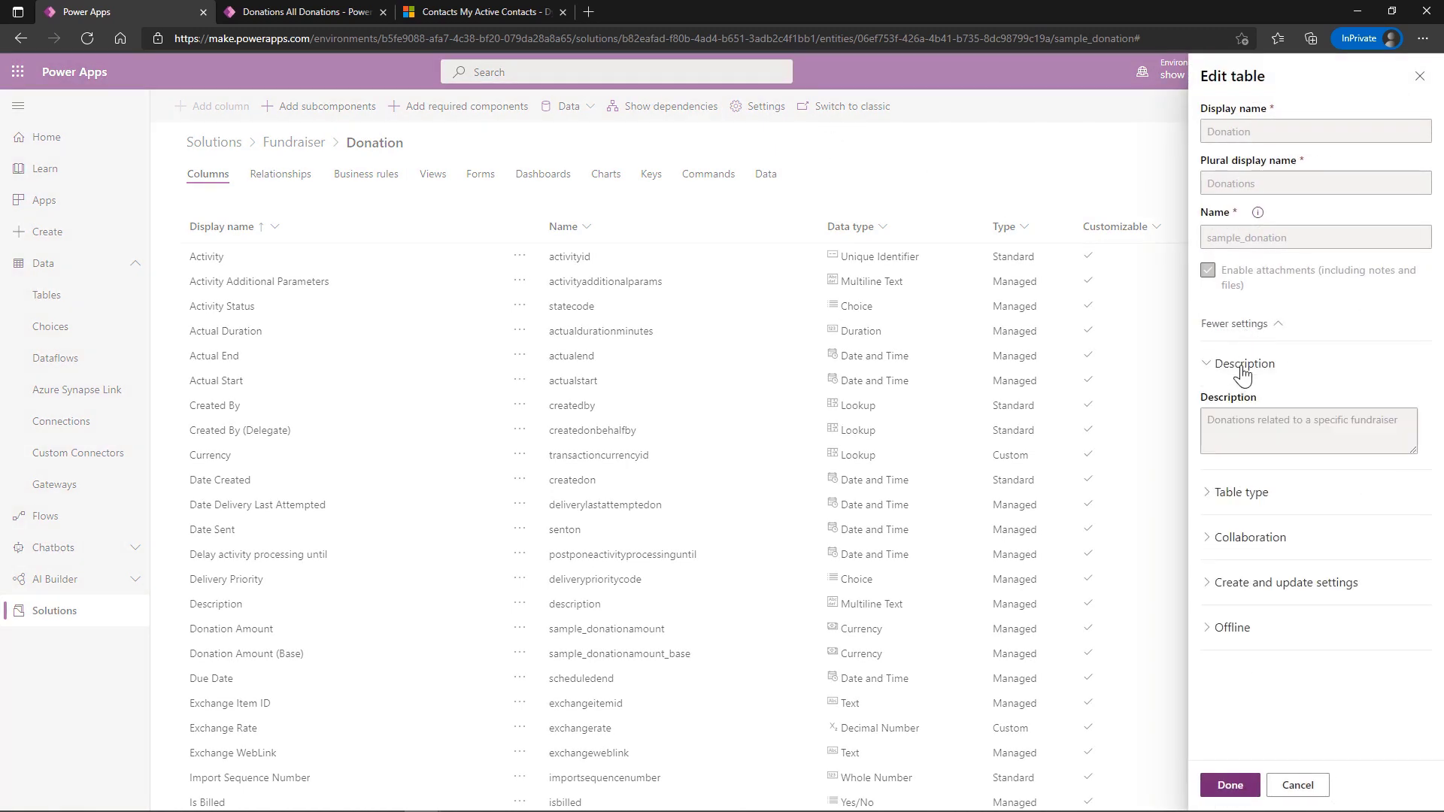
click(1242, 492)
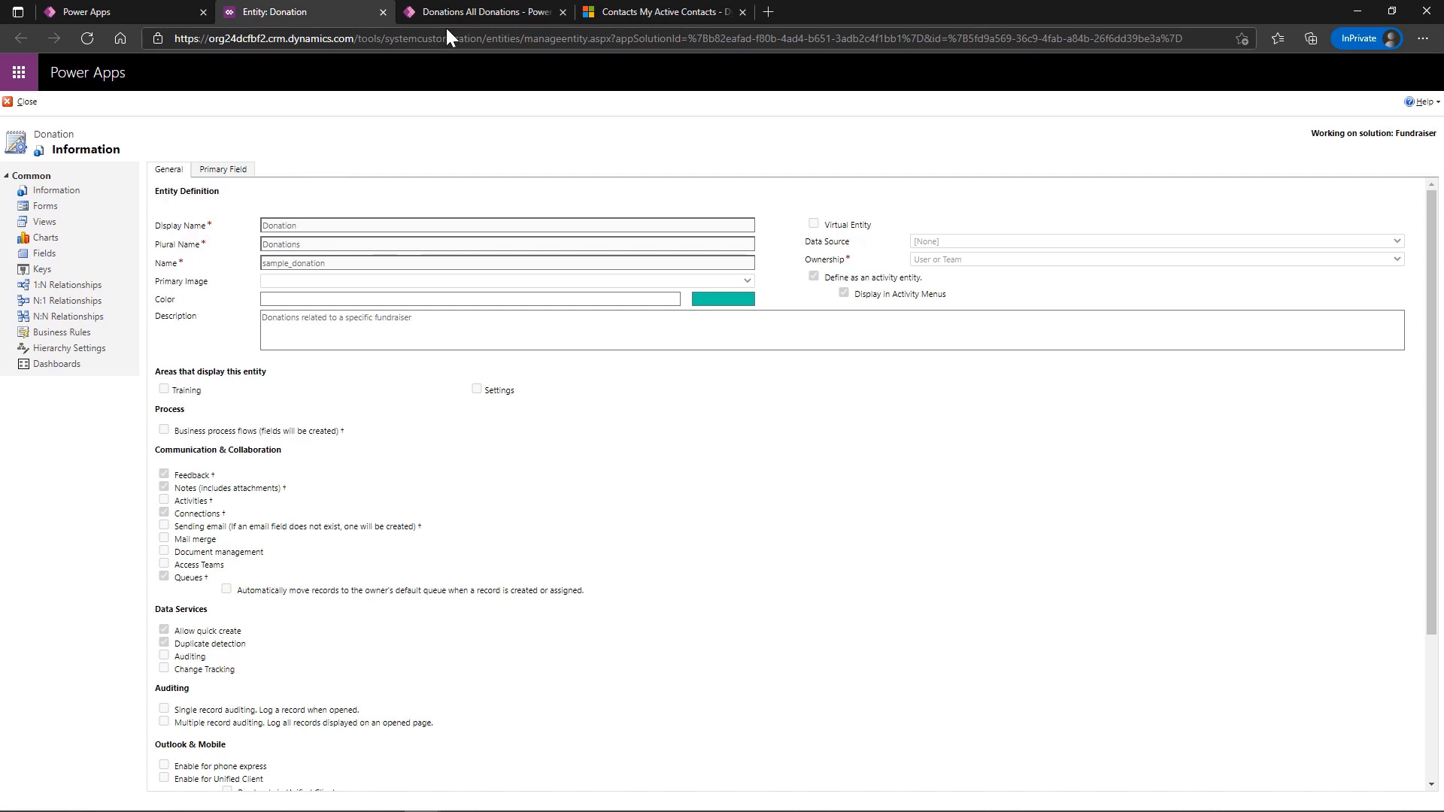
- From the All Donations app tab, open Advanced Settings from the gear menu
click(478, 12)
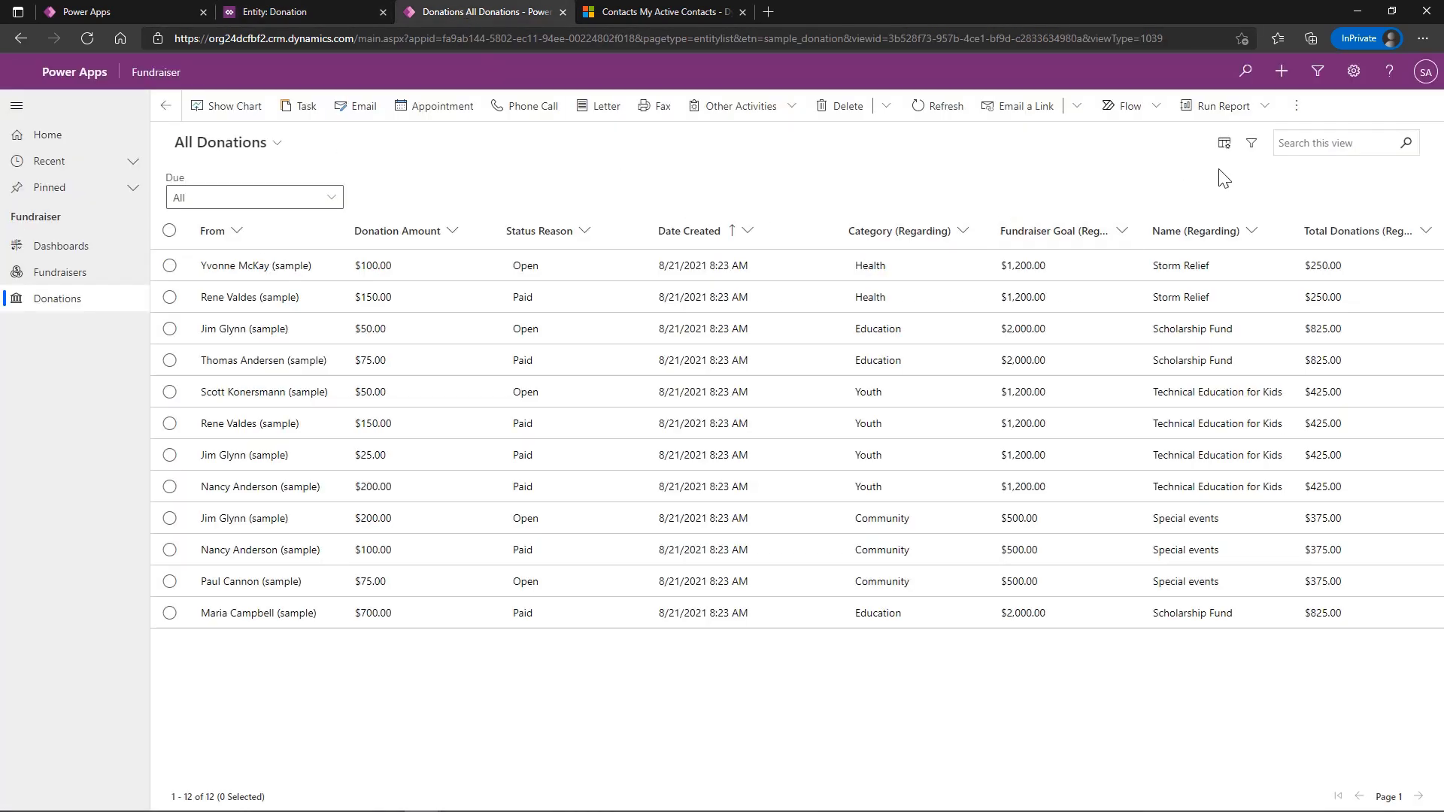
click(1353, 72)
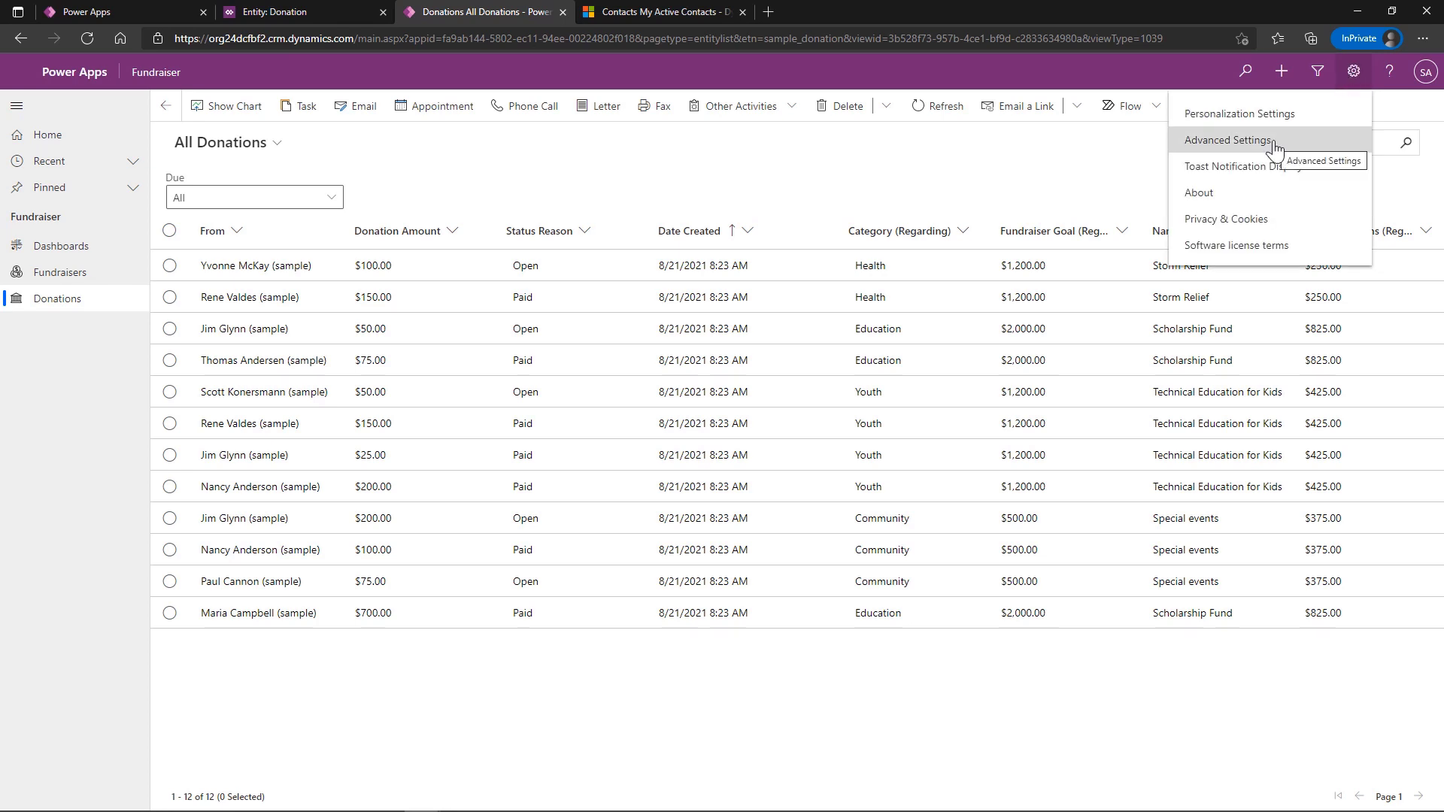
click(1227, 140)
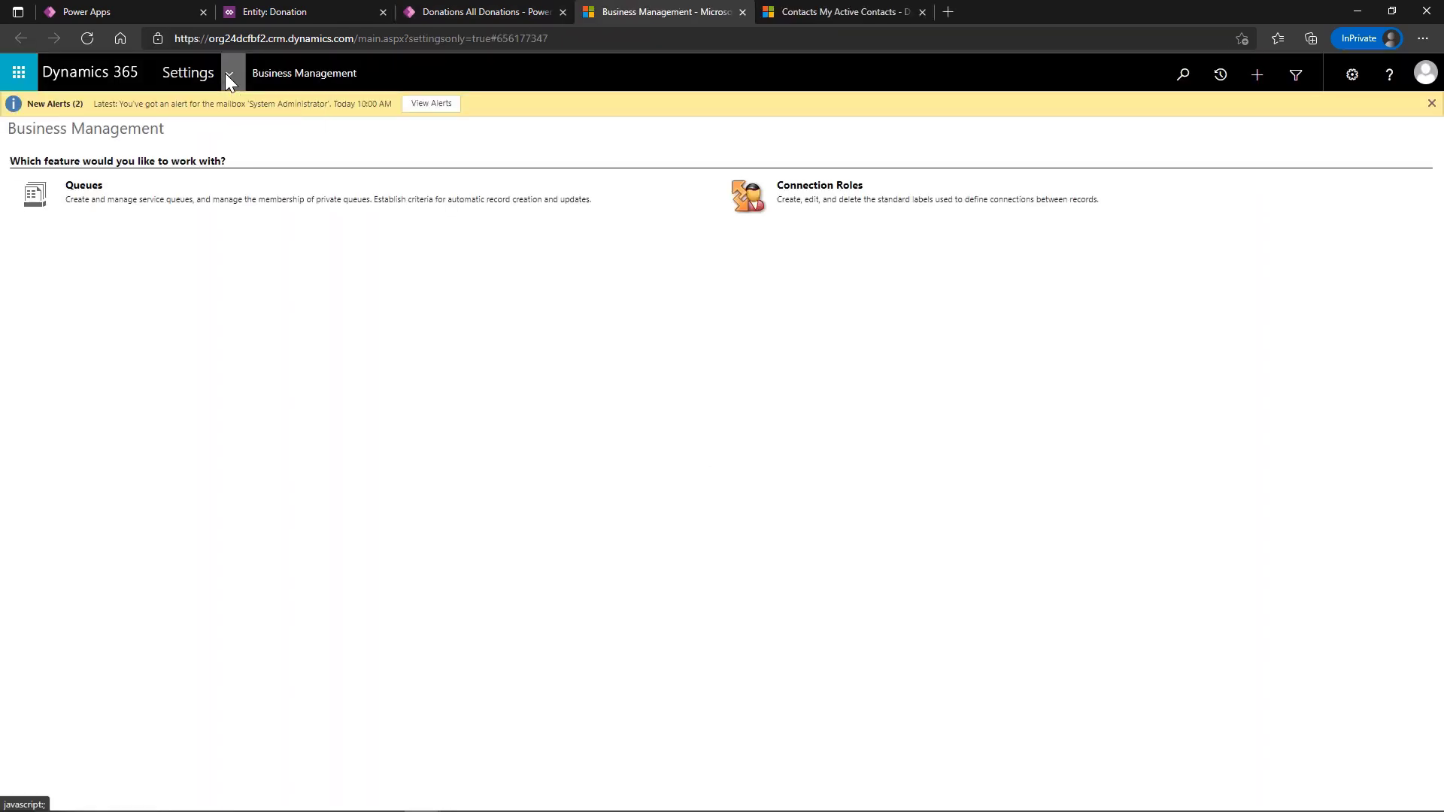
- Open Customizations > Customize the System to reach the Default Solution
click(229, 73)
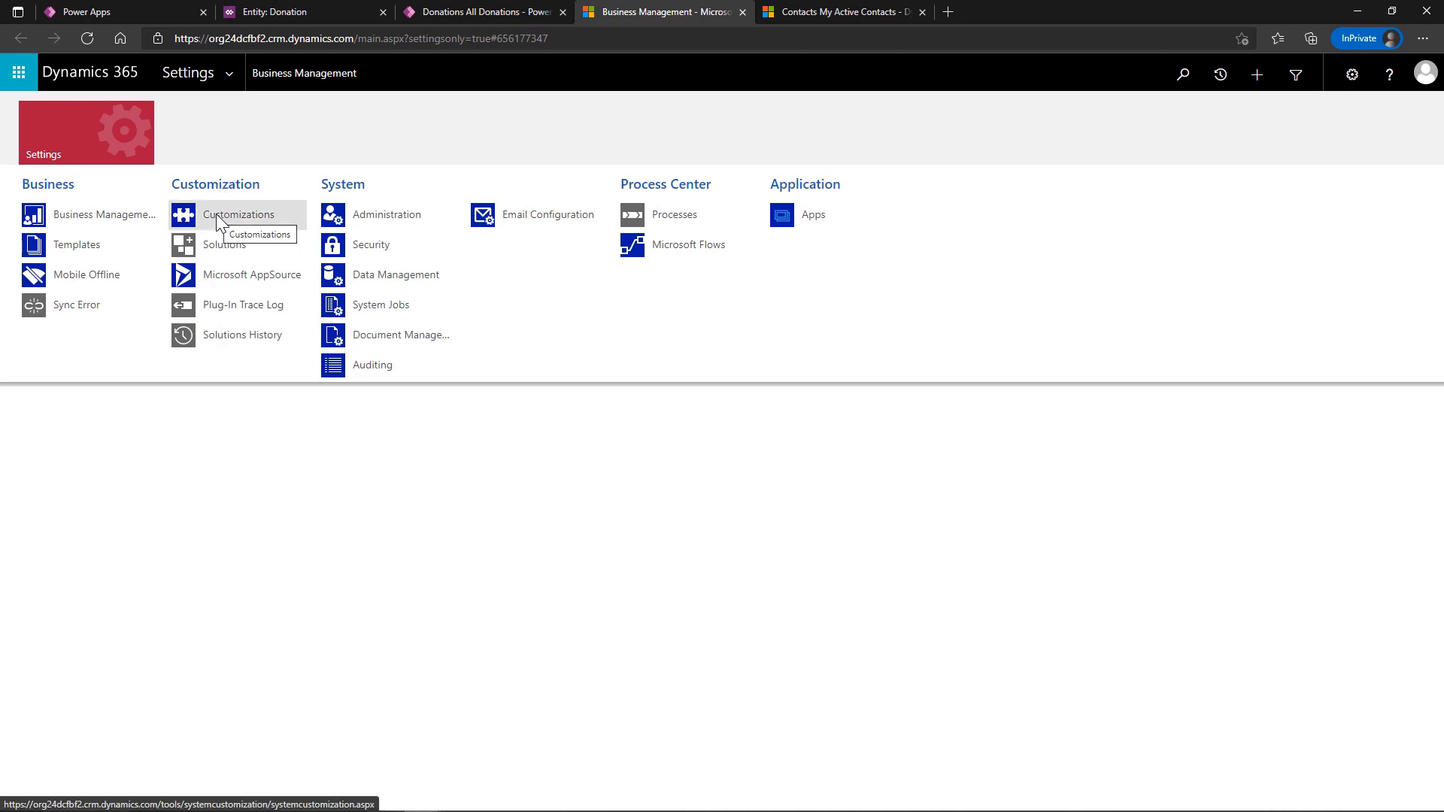
click(238, 214)
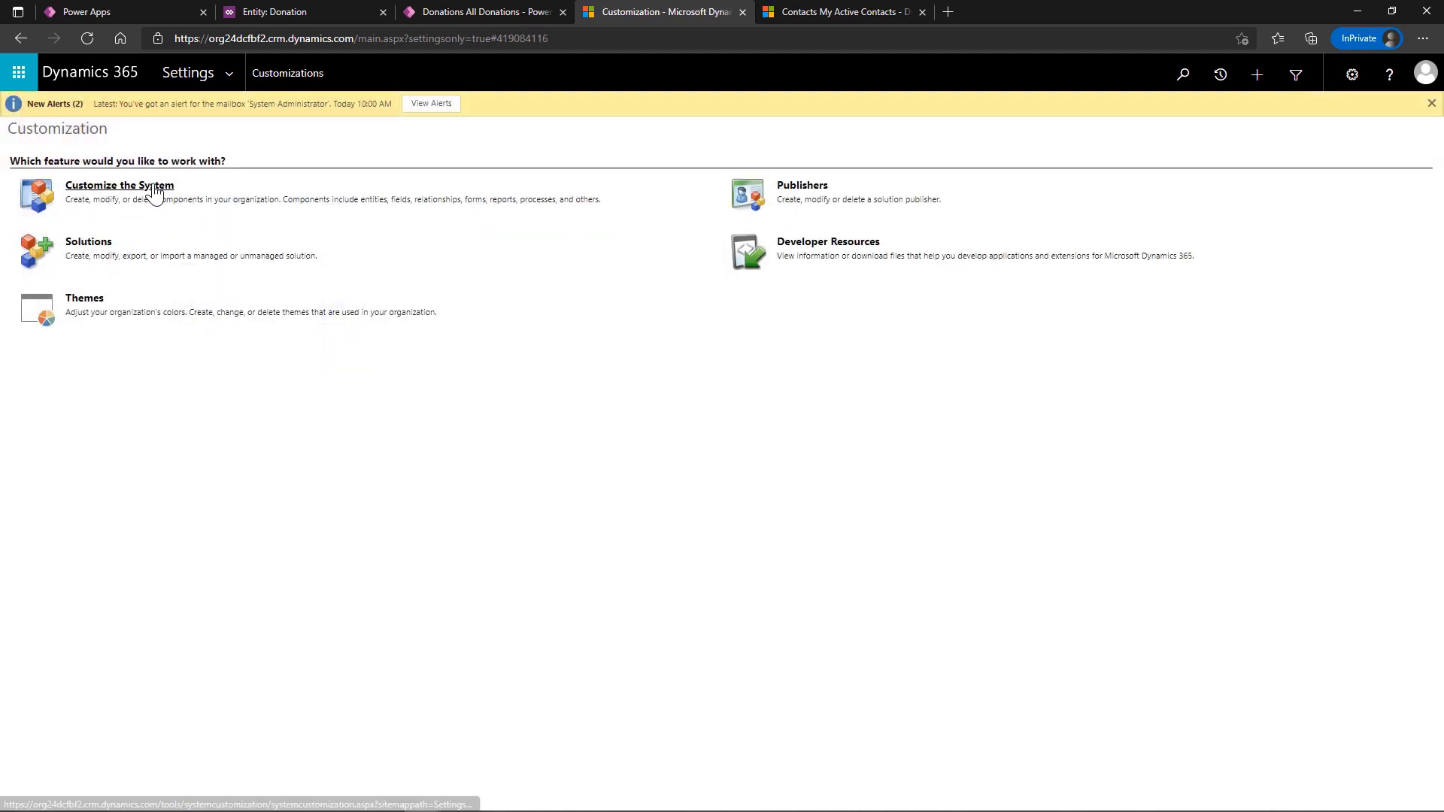
click(118, 185)
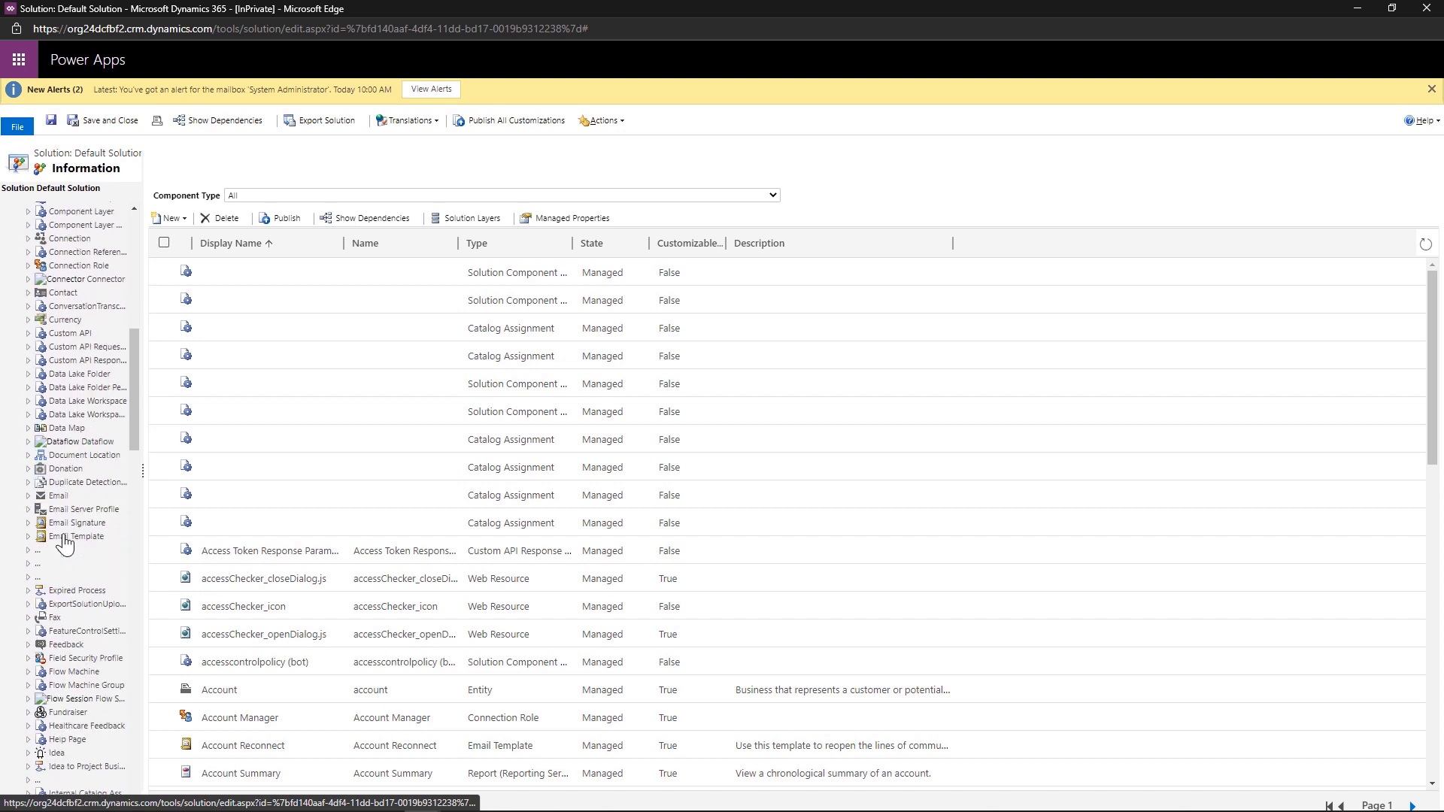
scroll(down, 3)
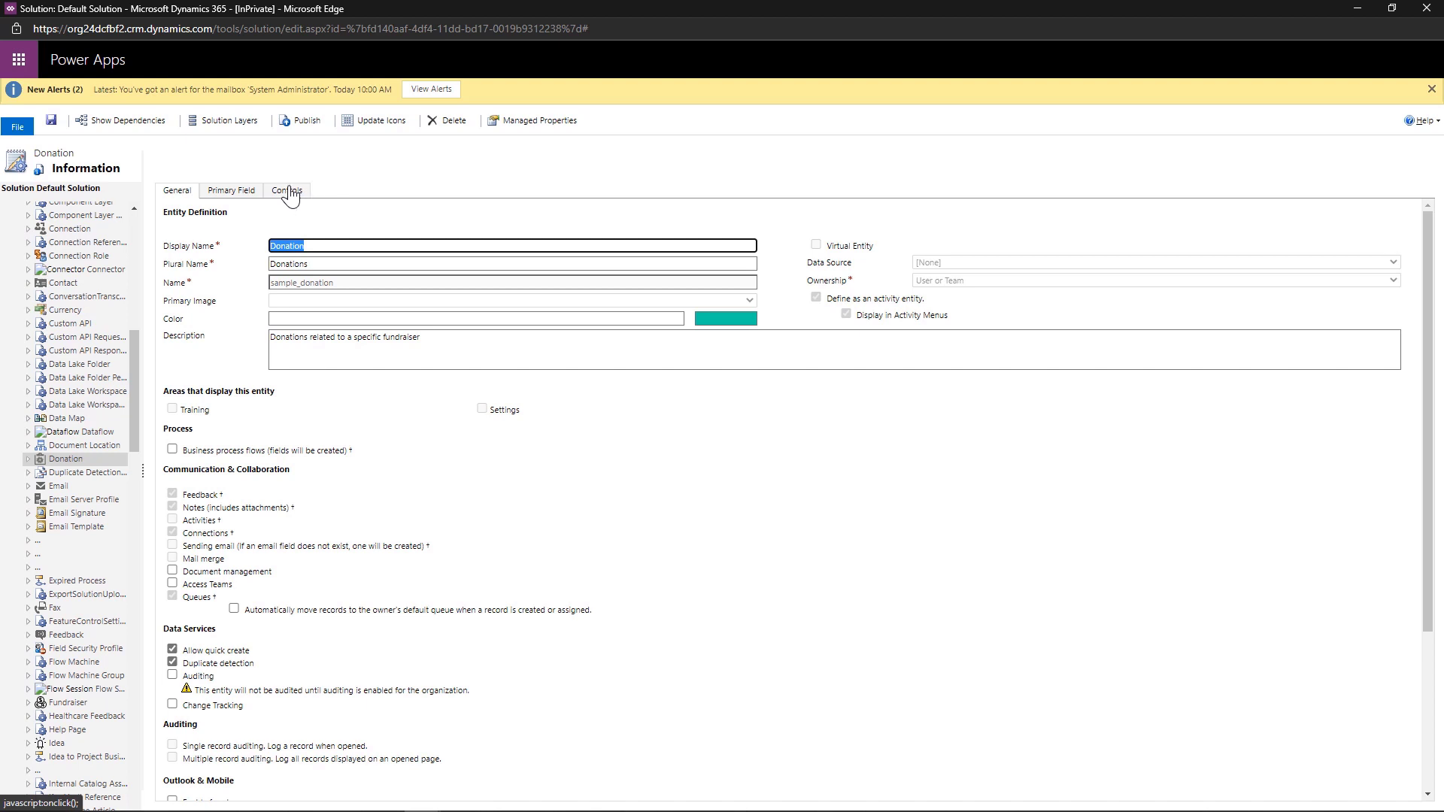
- Select the Donation entity and show its Controls tab with the read-only grid
click(287, 191)
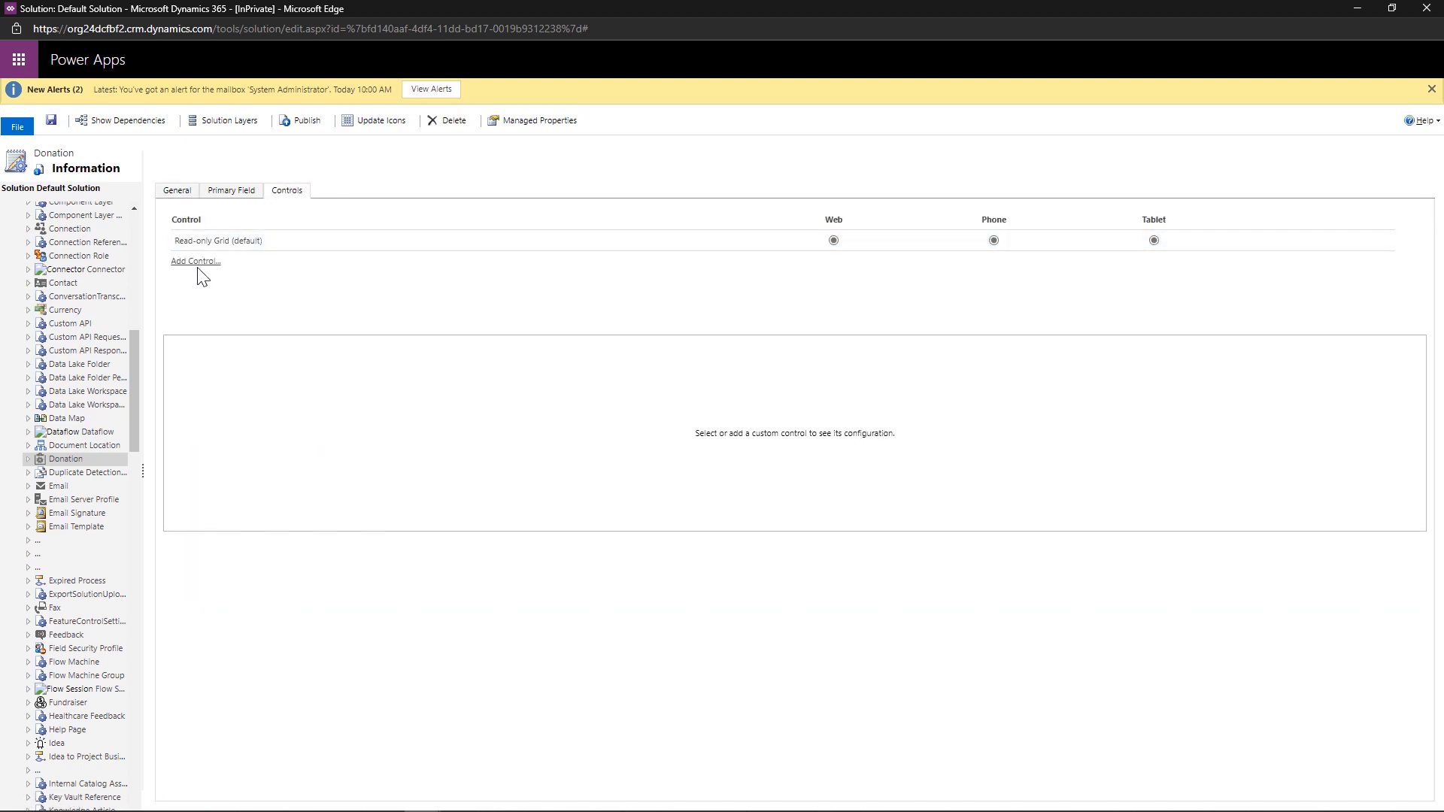
- Add the Power Apps Grid (Preview) control and set its Jump bar to Enable
click(194, 262)
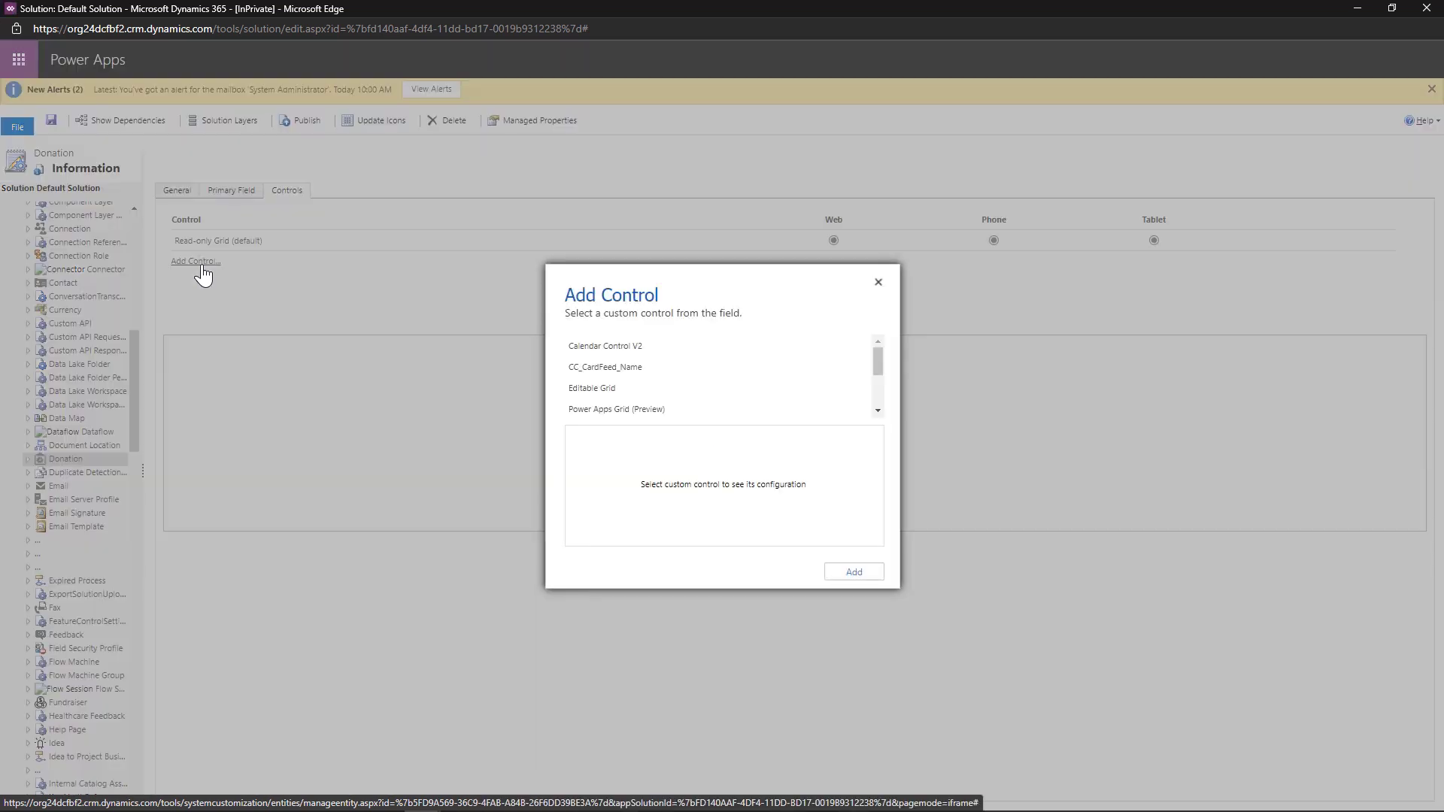
click(616, 409)
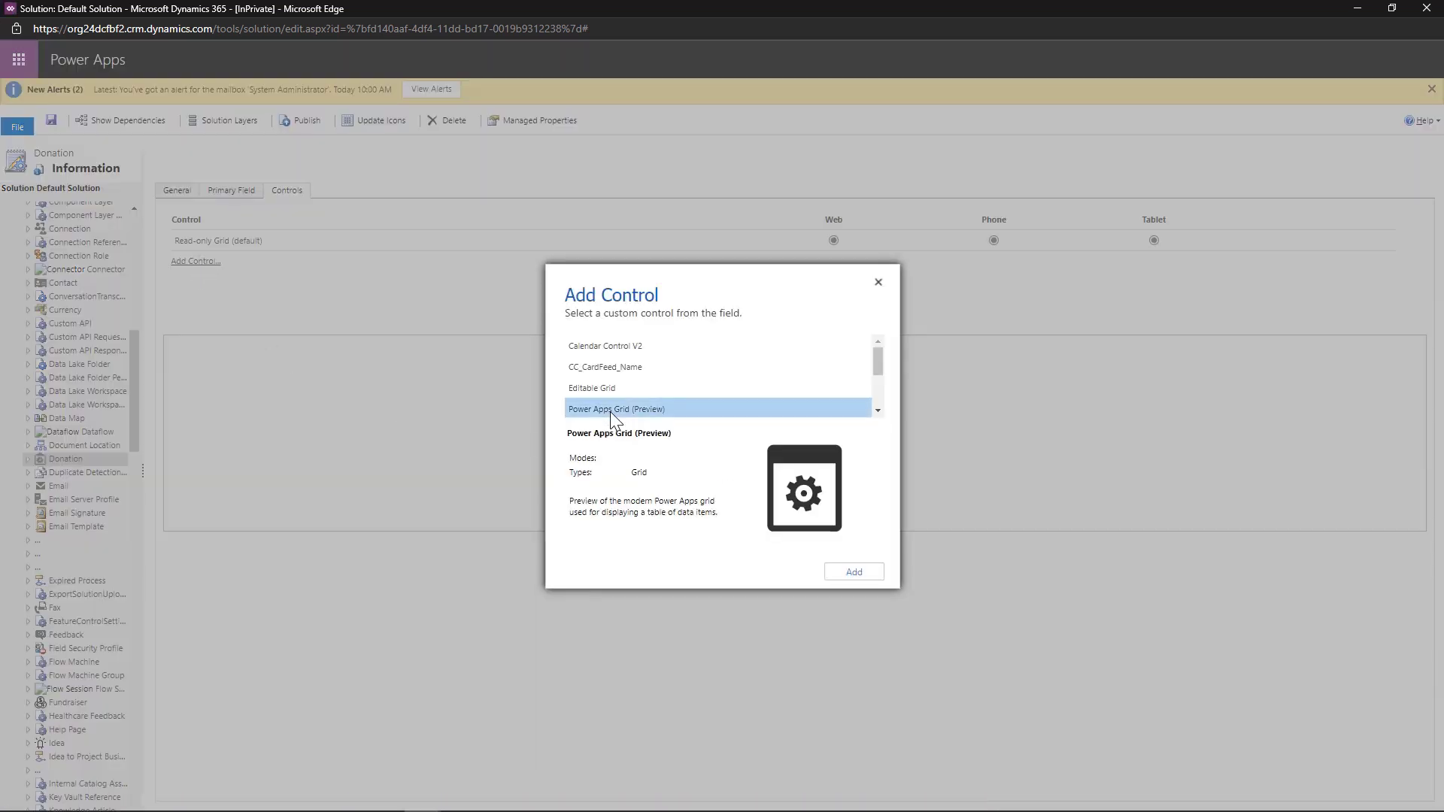
click(850, 571)
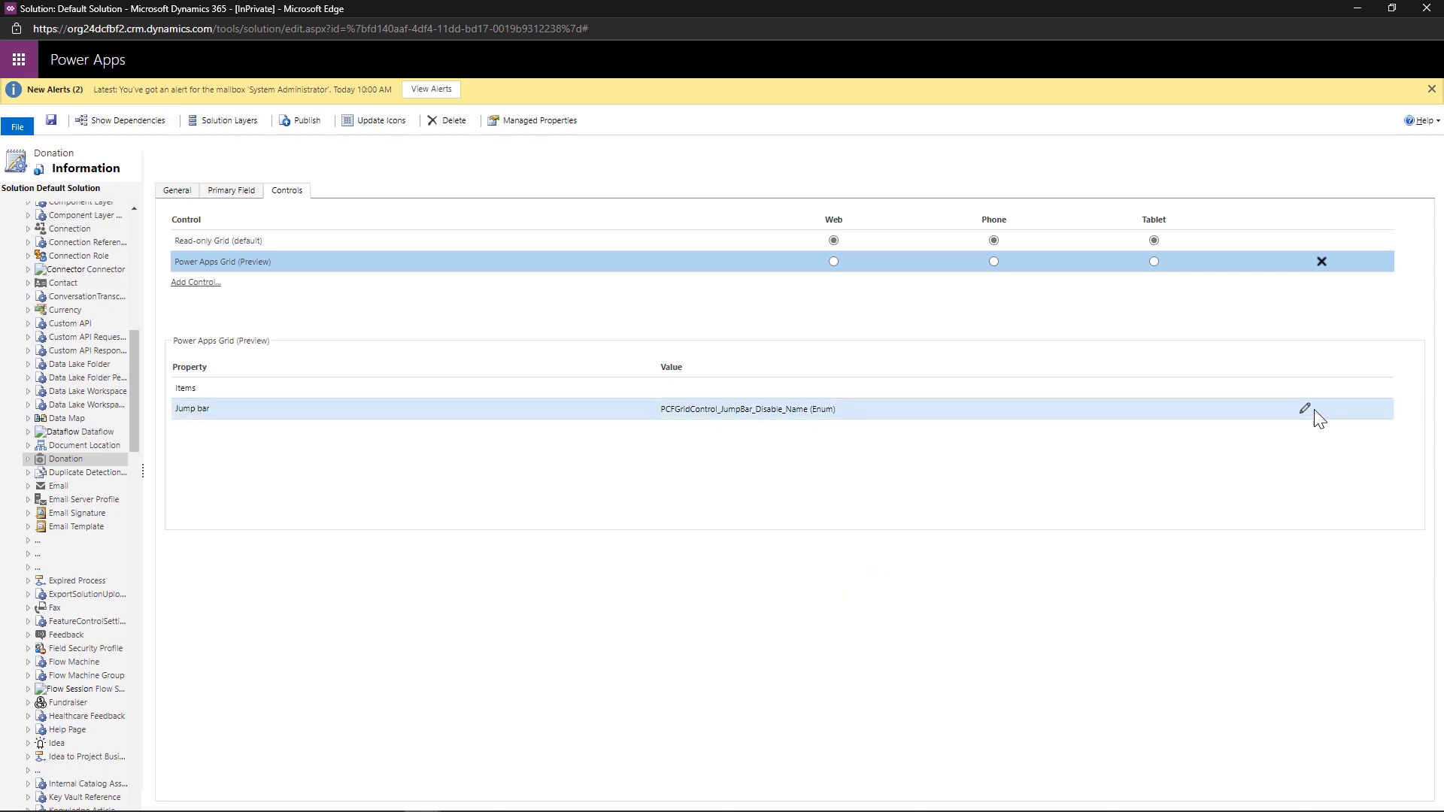
click(1305, 408)
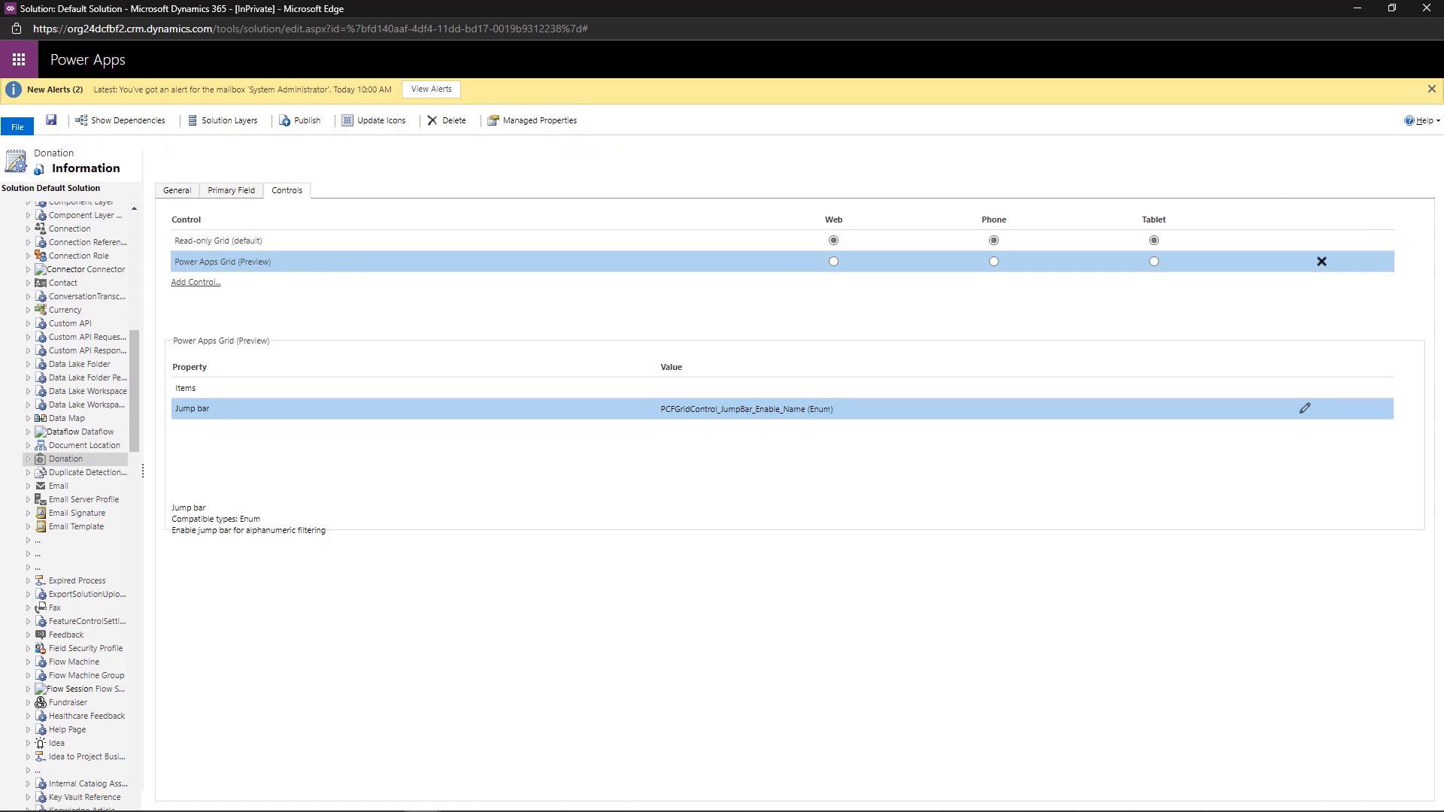
- Select Power Apps Grid (Preview) for Web, Phone and Tablet
click(832, 260)
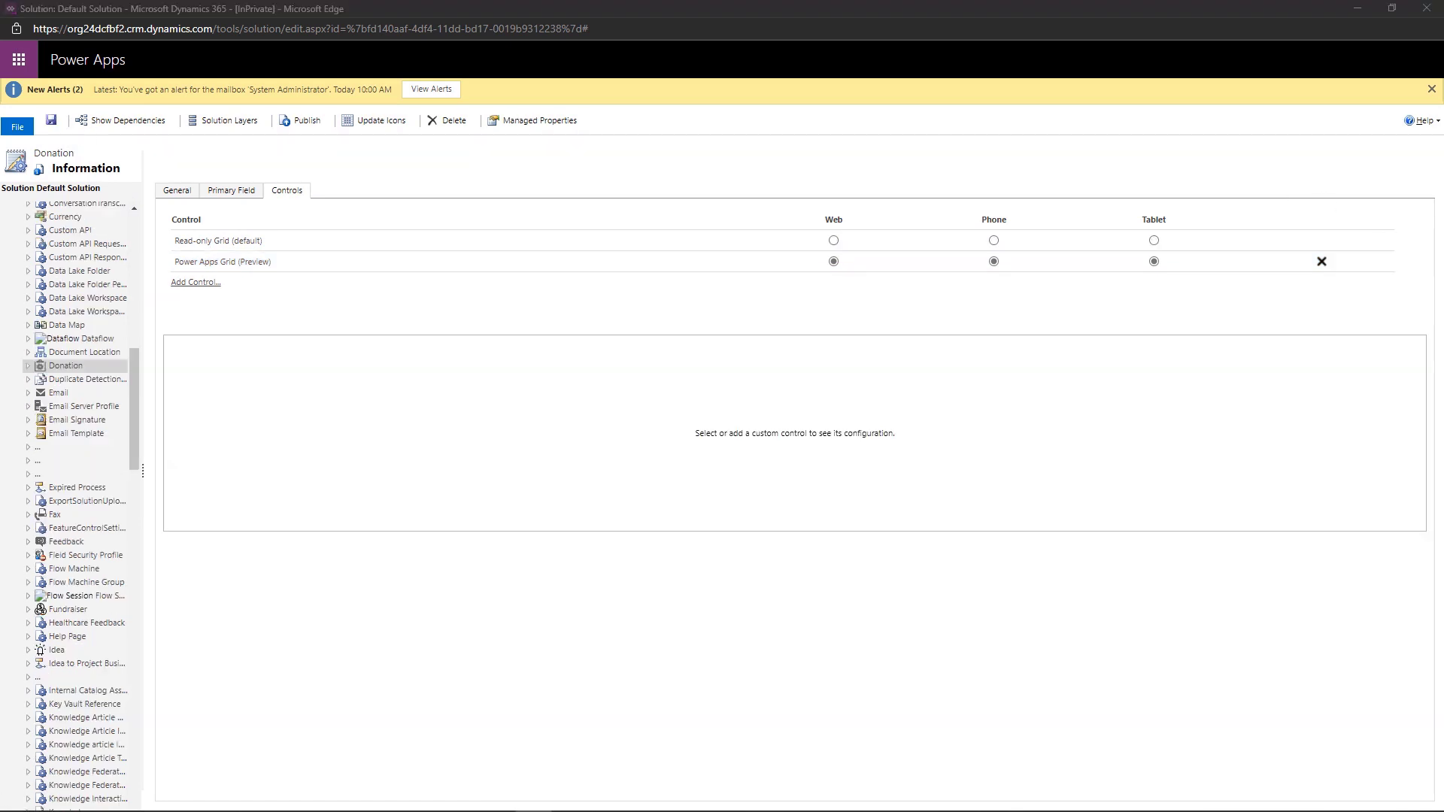
mouse_move(604, 90)
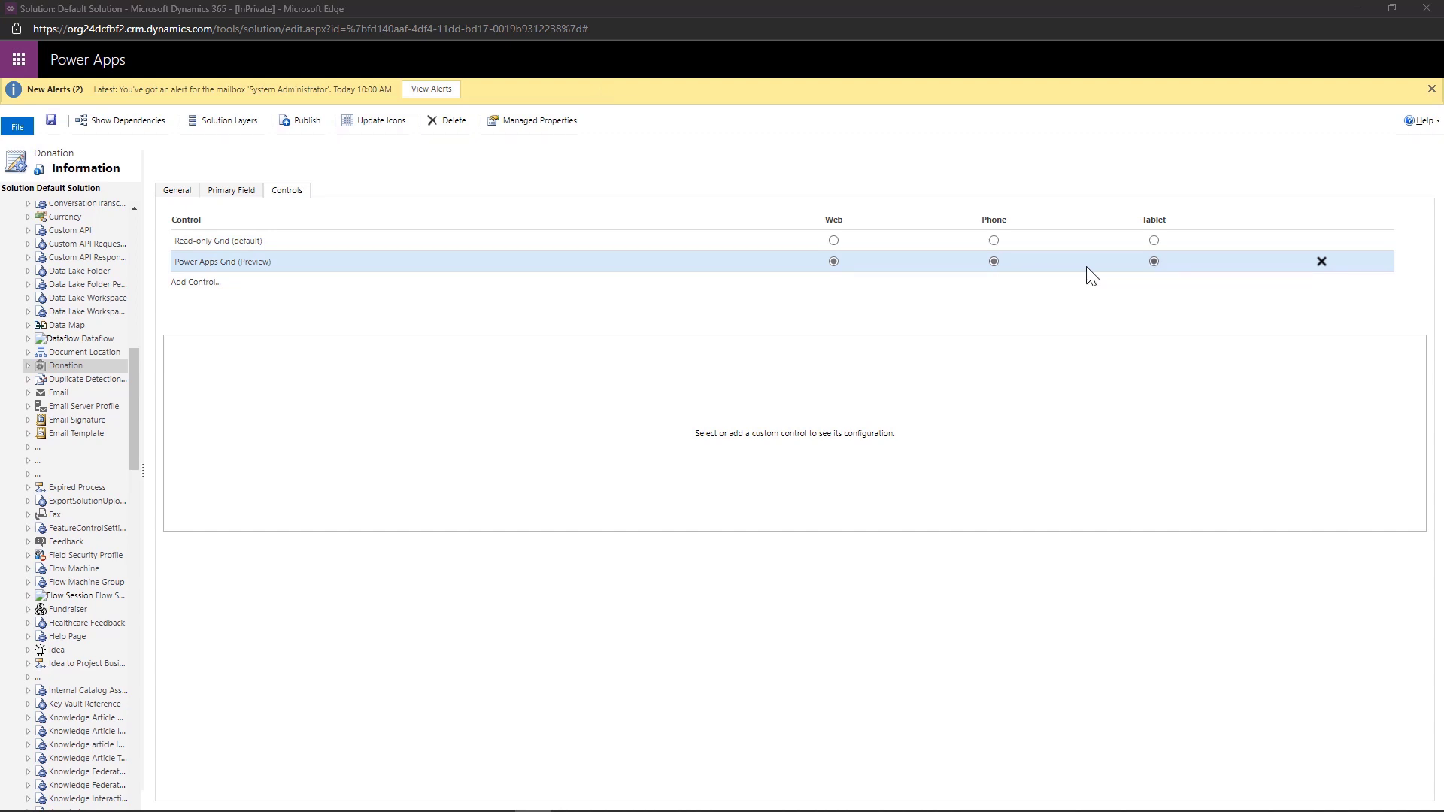
mouse_move(1273, 68)
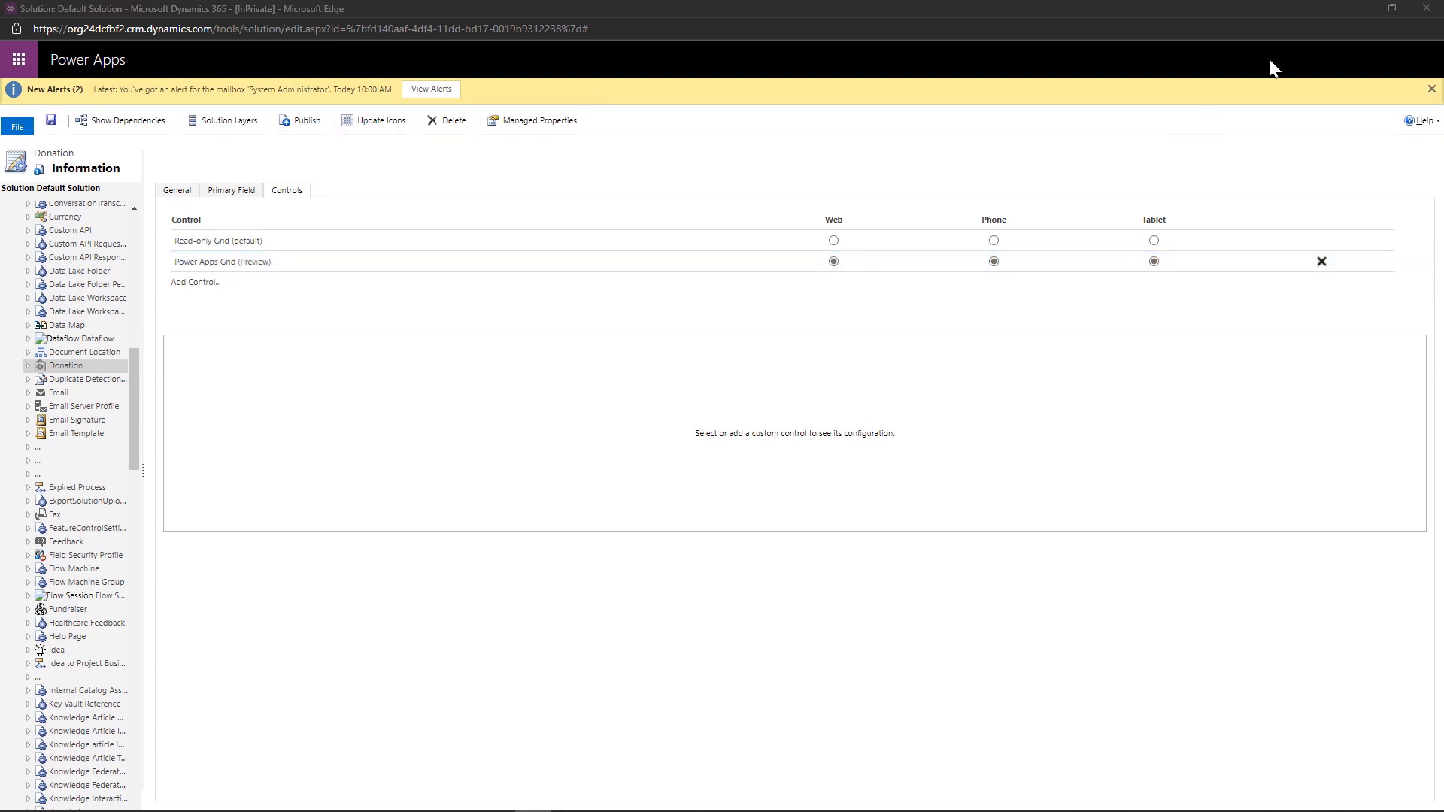
- Switch back to the All Donations tab and refresh the page
click(303, 11)
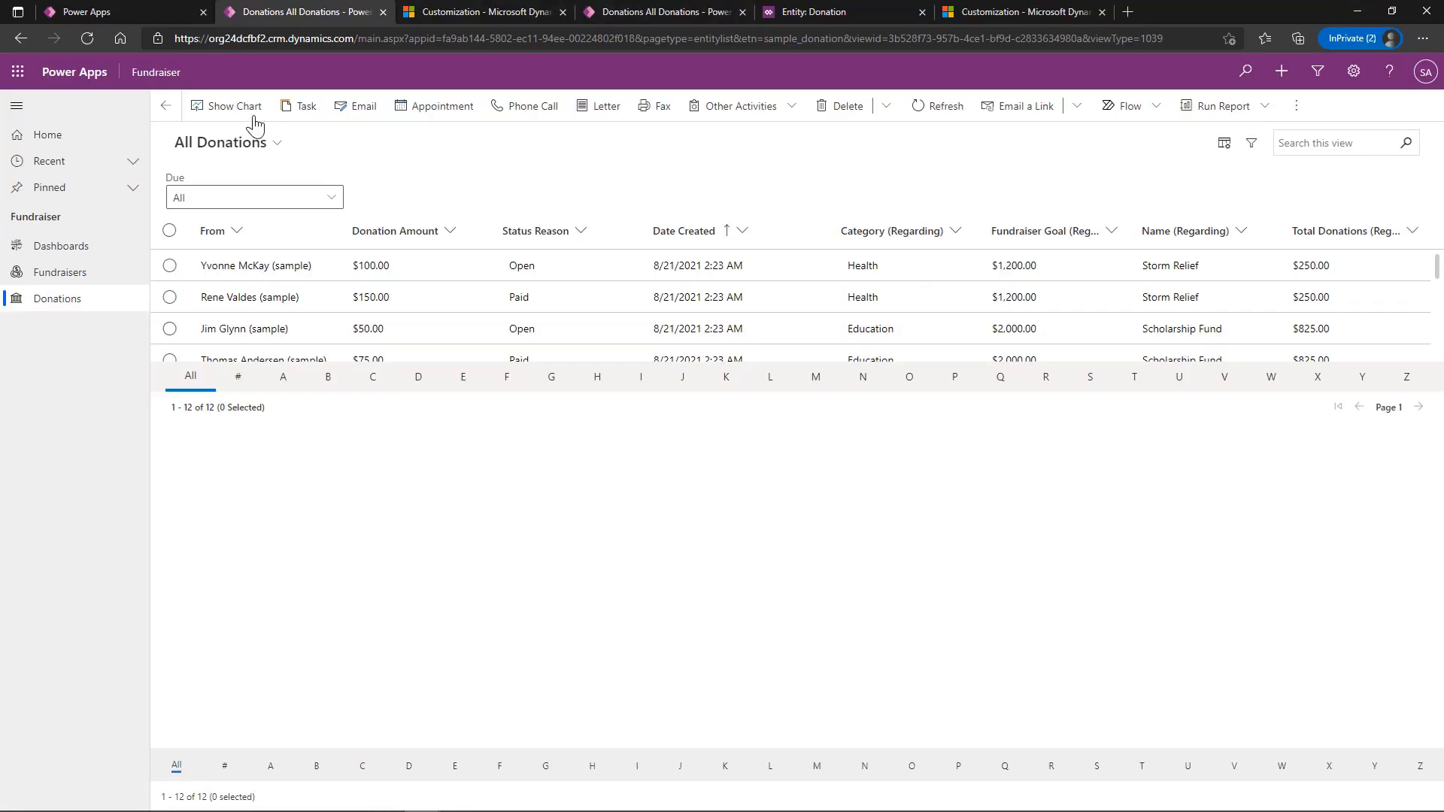
mouse_move(546, 138)
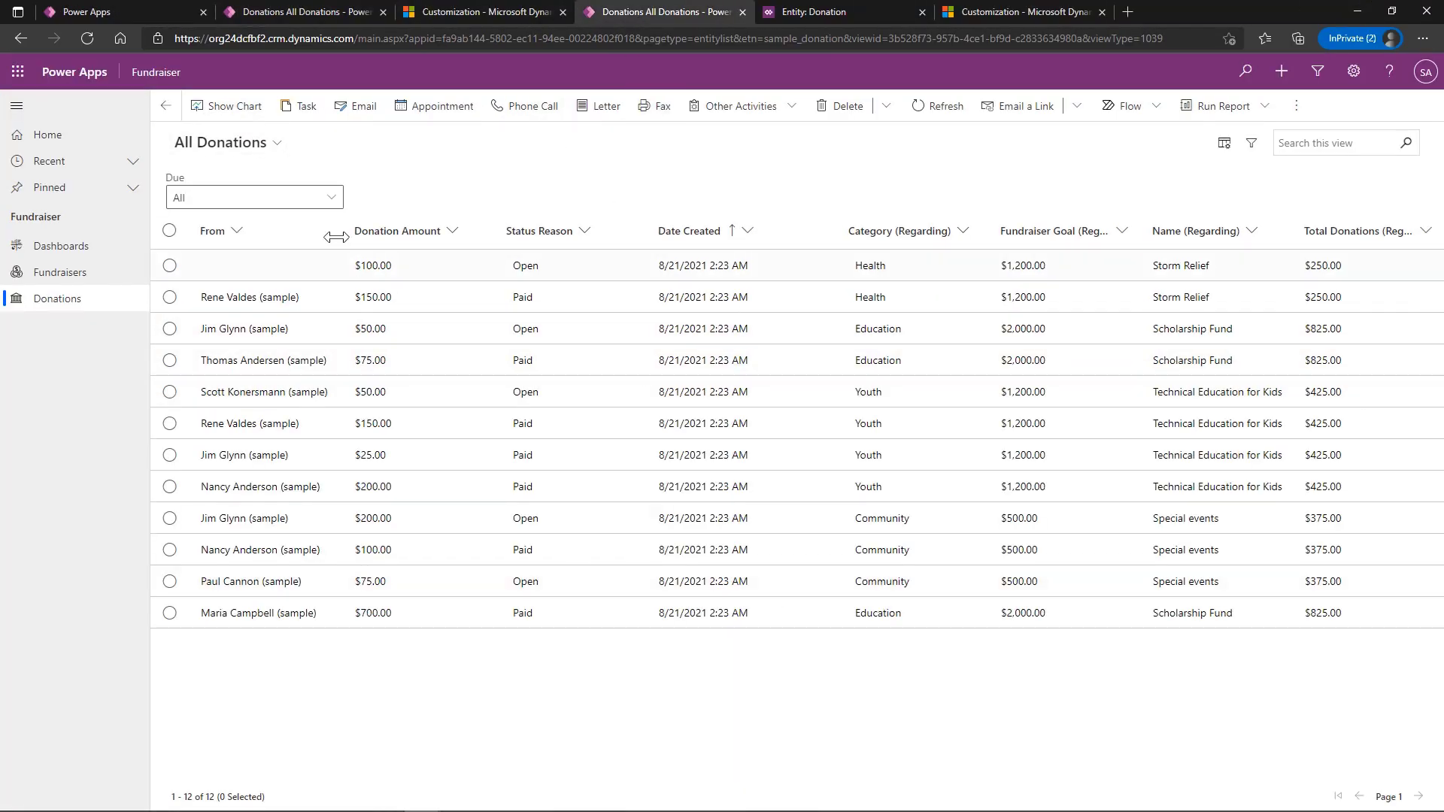
click(87, 39)
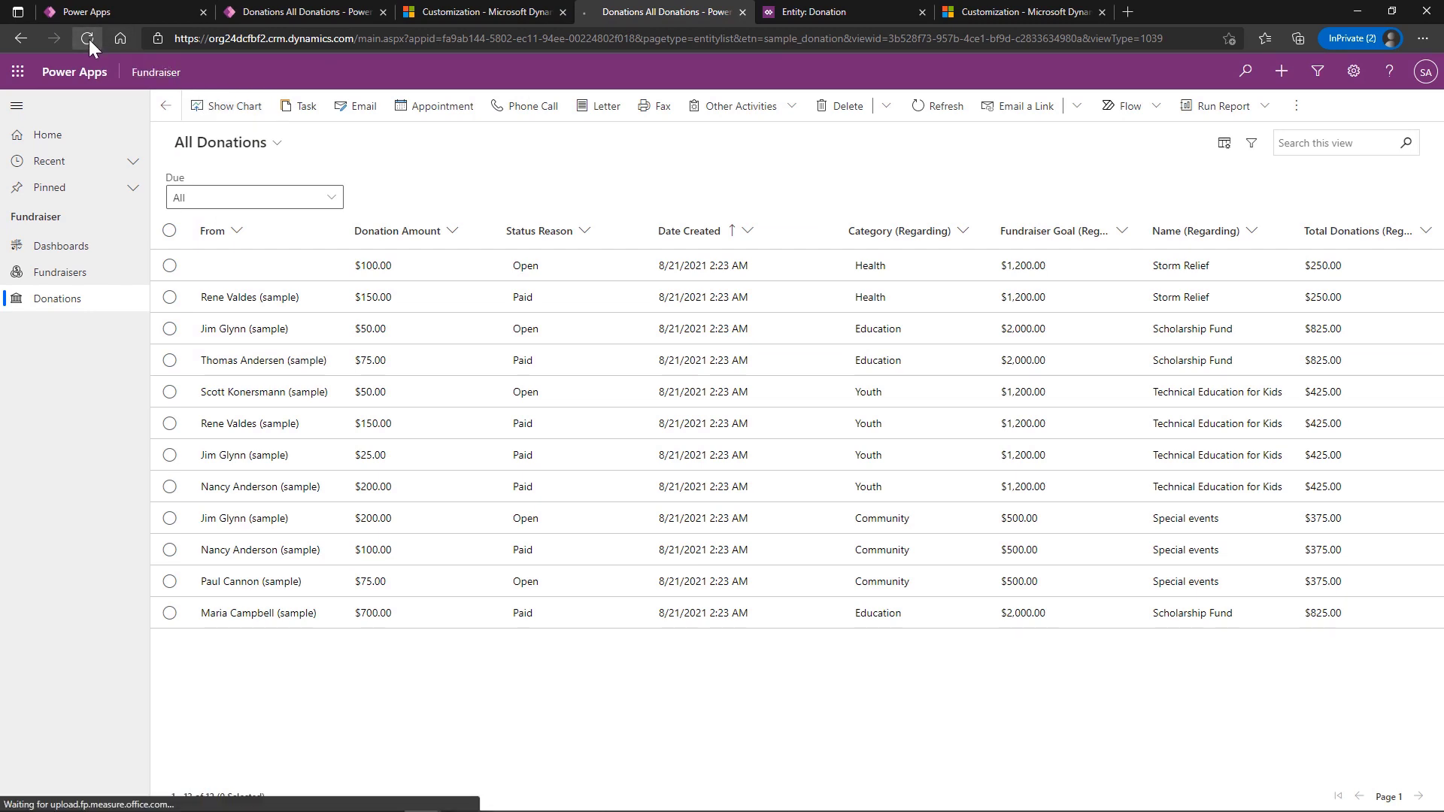